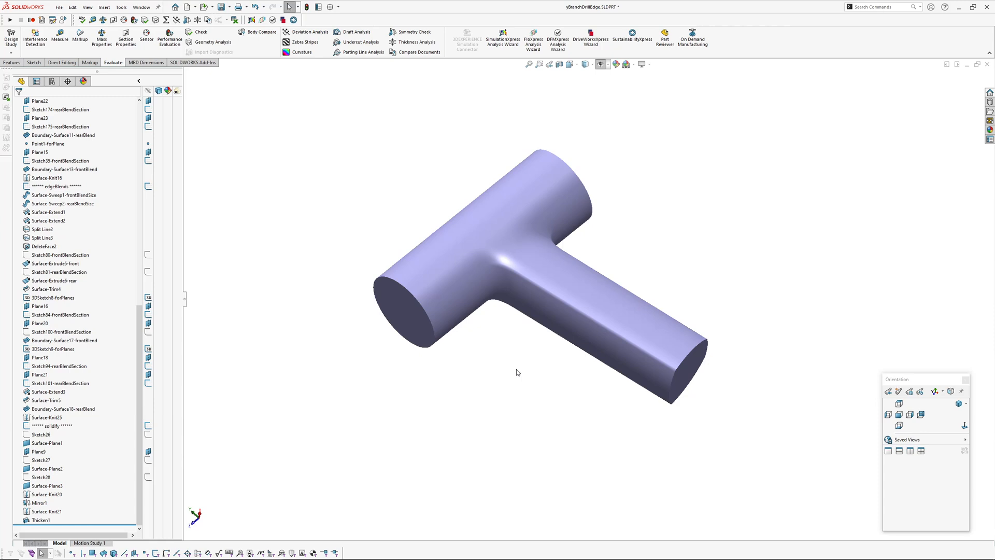
{"action": "mouse_move", "coordinate": [516, 367]}
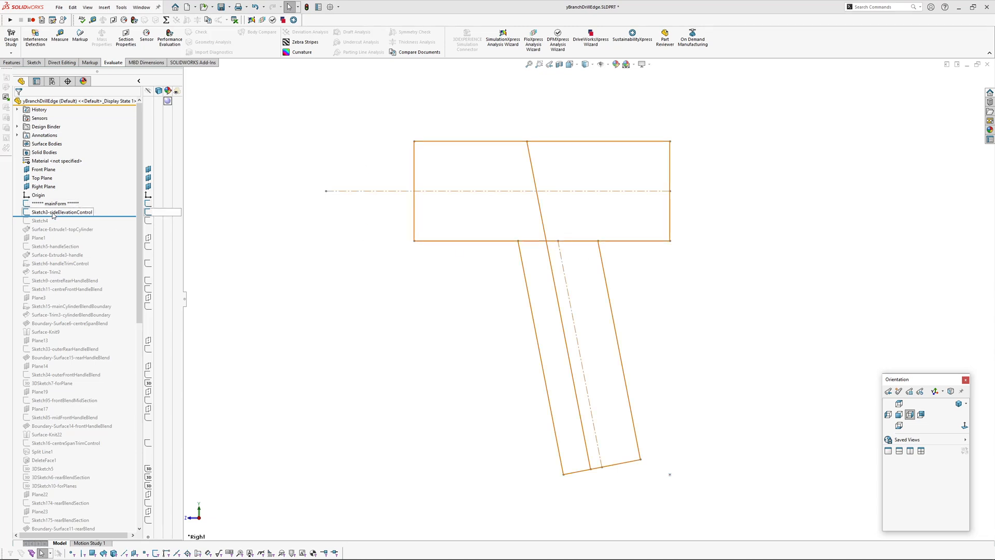
Show the side-elevation control sketch with its dimensions (138.50, 54, 153.50, 15, 42.50 and angle)
{"action": "left_click", "coordinate": [62, 212]}
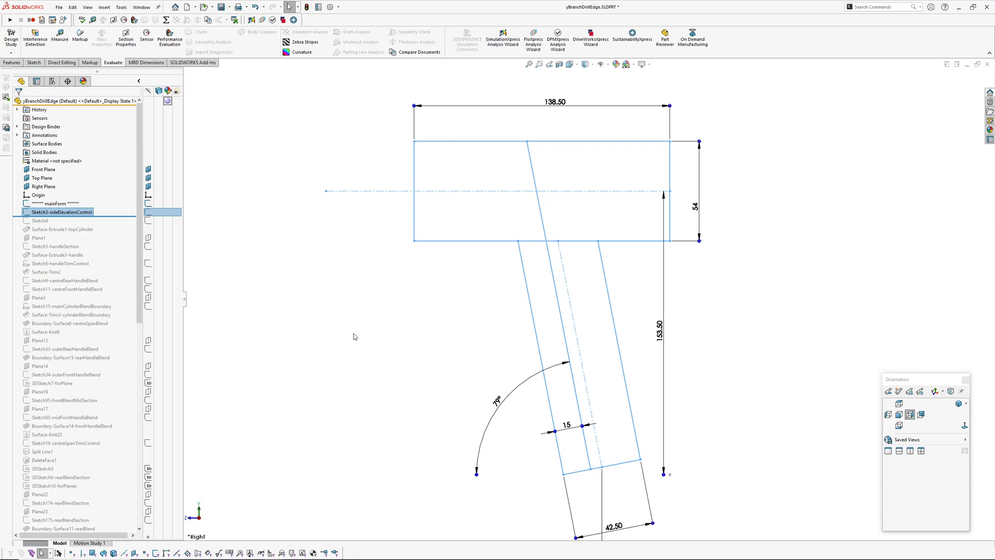
{"action": "mouse_move", "coordinate": [300, 315]}
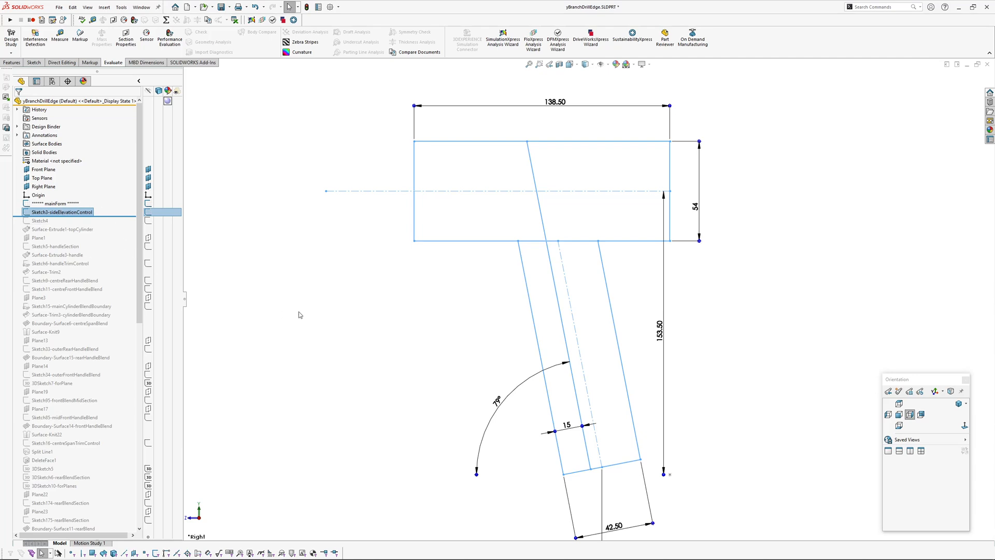
{"action": "mouse_move", "coordinate": [353, 308]}
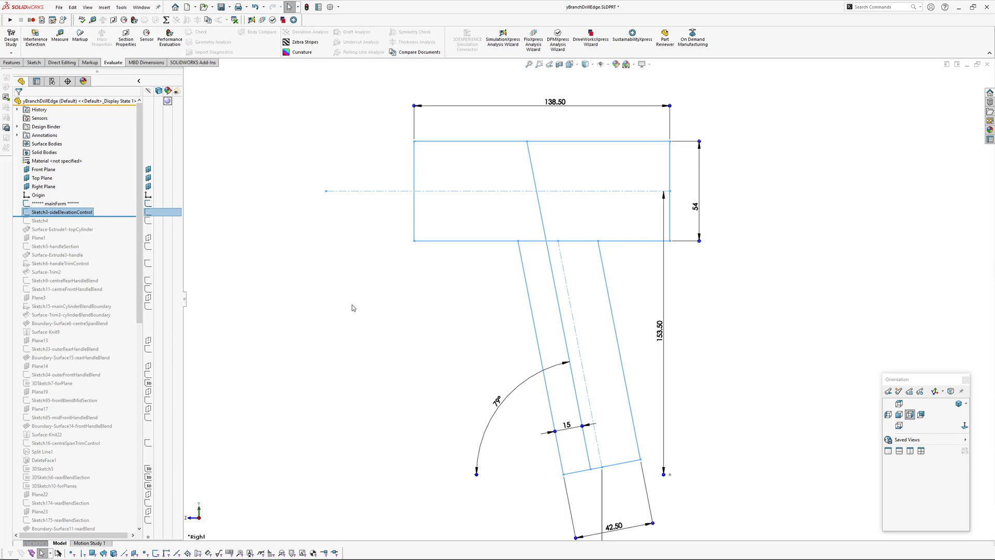
{"action": "mouse_move", "coordinate": [457, 333]}
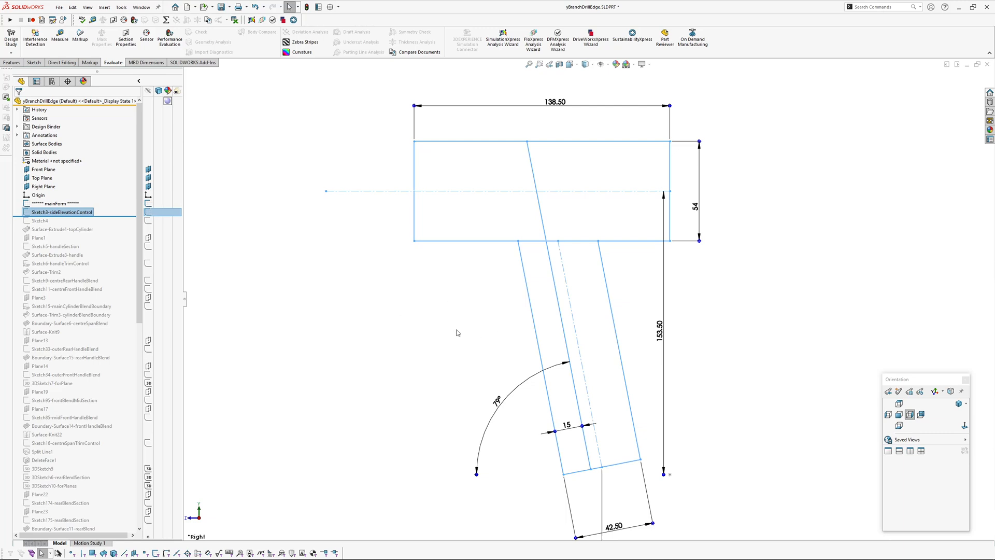
{"action": "mouse_move", "coordinate": [520, 228]}
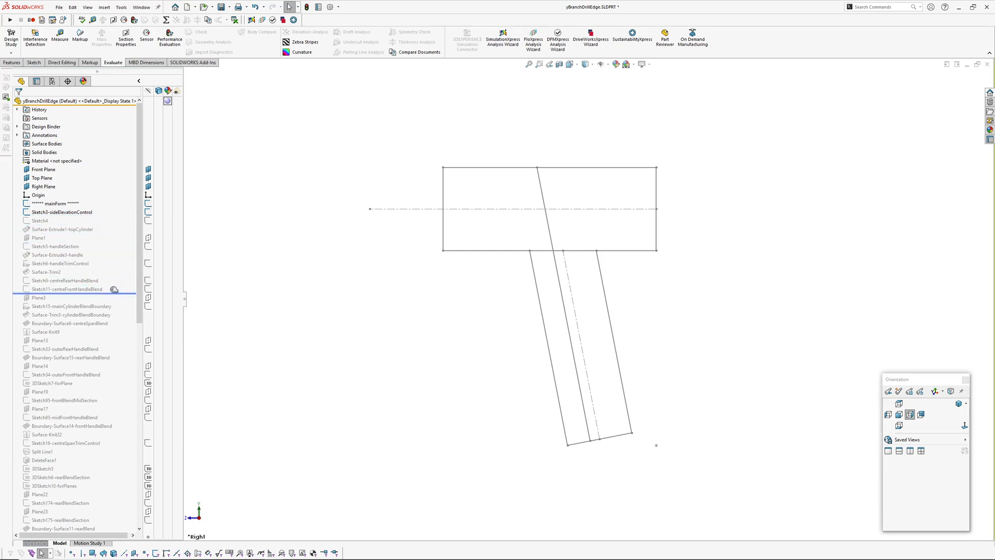
Roll the branch part's history forward past the handle surface extrudes
{"action": "left_click", "coordinate": [46, 331]}
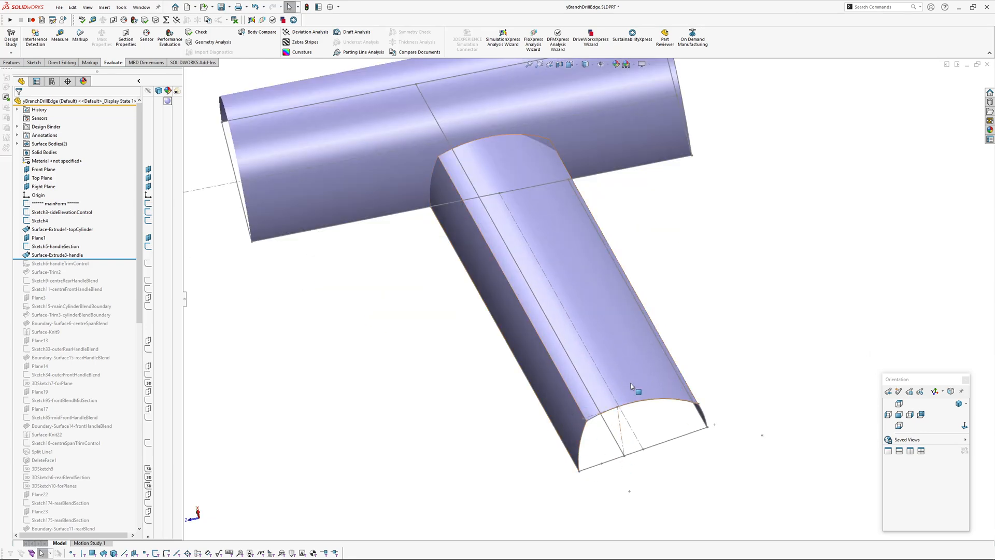
{"action": "mouse_move", "coordinate": [579, 438]}
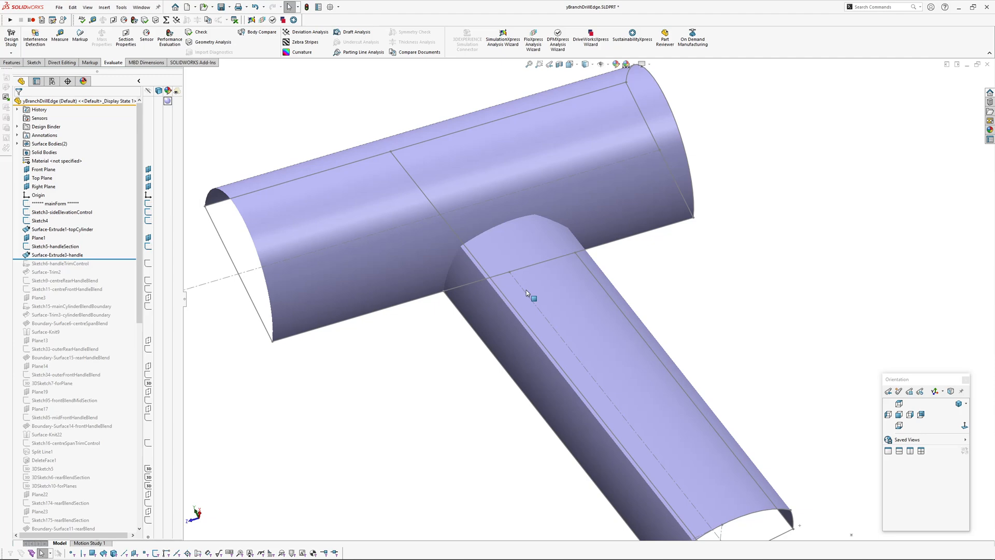
{"action": "mouse_move", "coordinate": [478, 375]}
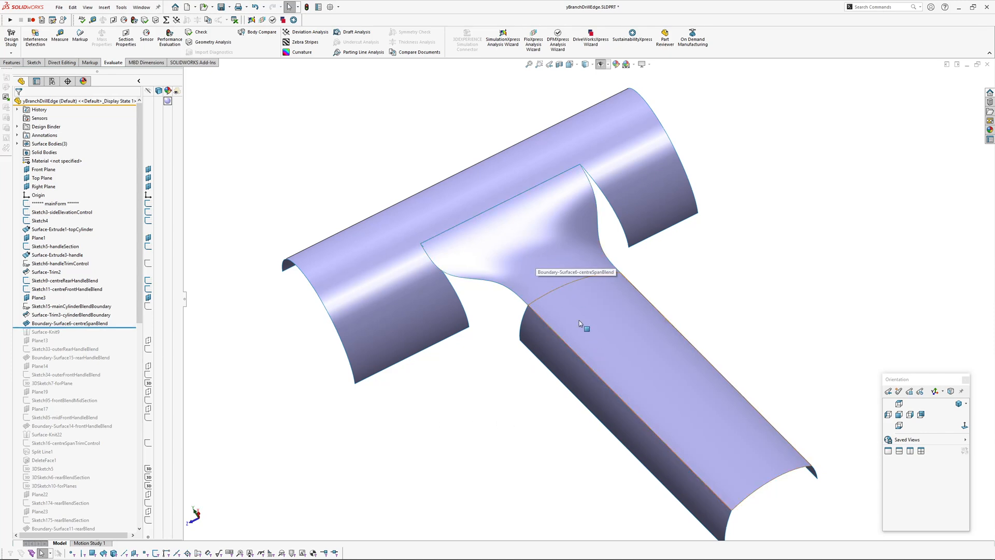
Roll forward to Surface-Knit16 and orbit the branch model to inspect the knitted blends
{"action": "left_click", "coordinate": [69, 324]}
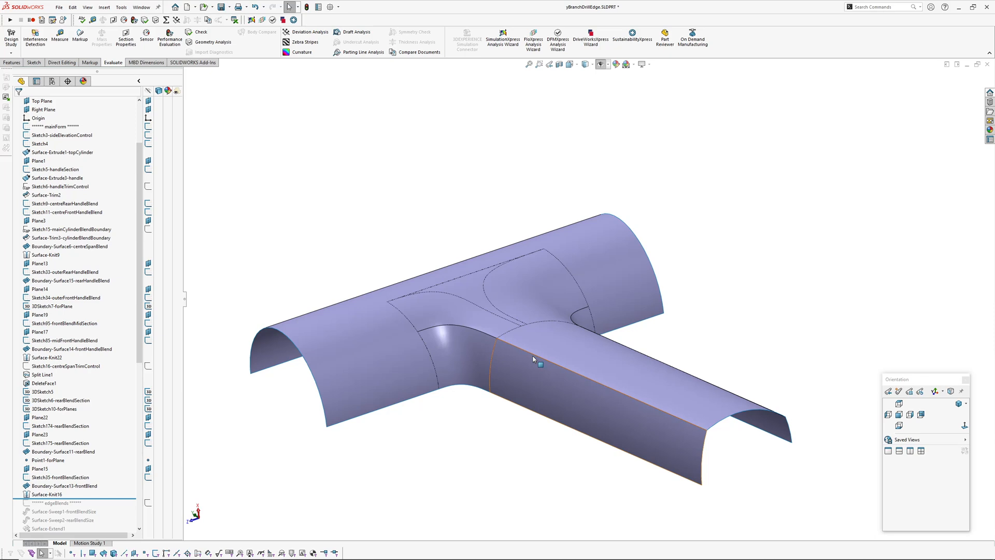
{"action": "left_click_drag", "start_coordinate": [536, 360], "coordinate": [640, 433]}
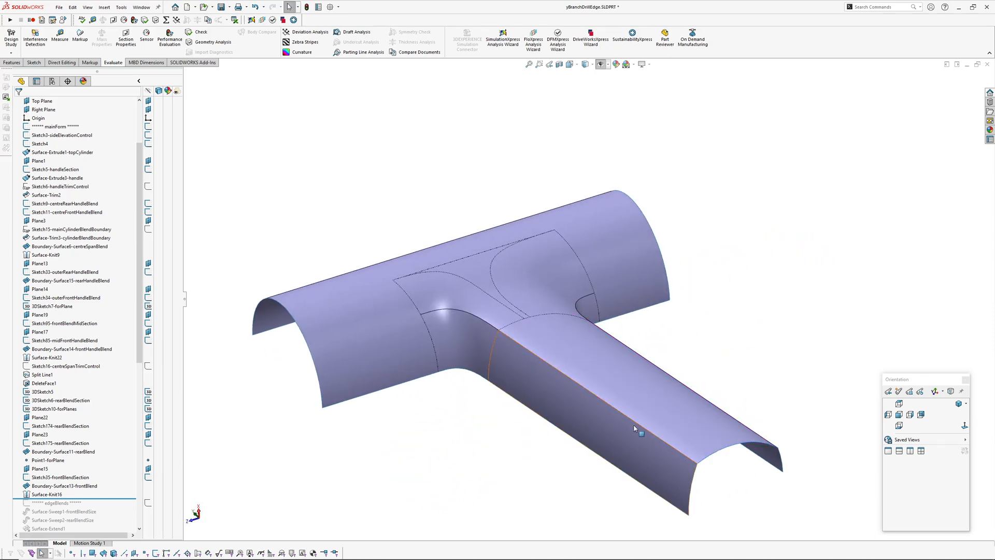
{"action": "mouse_move", "coordinate": [522, 360]}
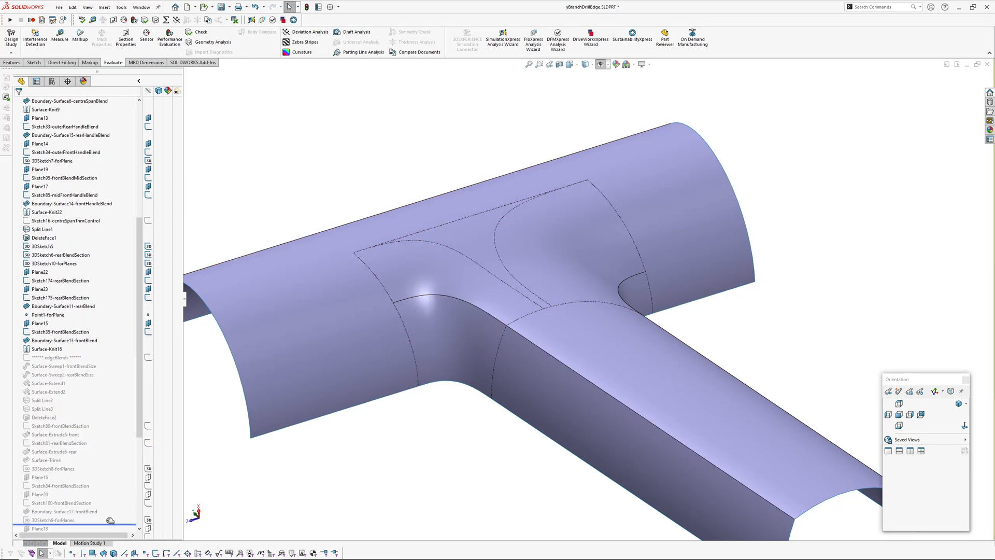
{"action": "scroll", "scroll_direction": "down", "scroll_amount": 3}
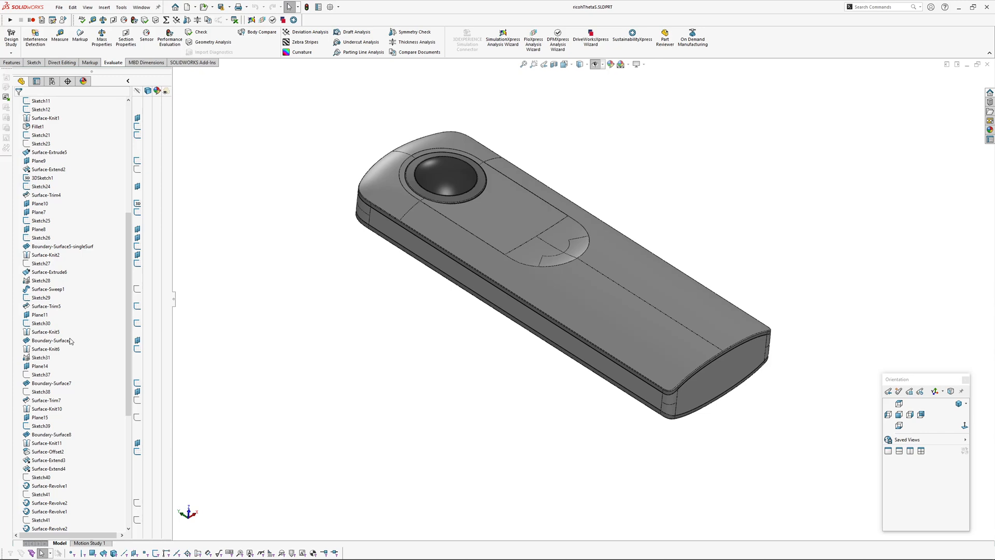
{"action": "scroll", "scroll_direction": "down", "scroll_amount": 3}
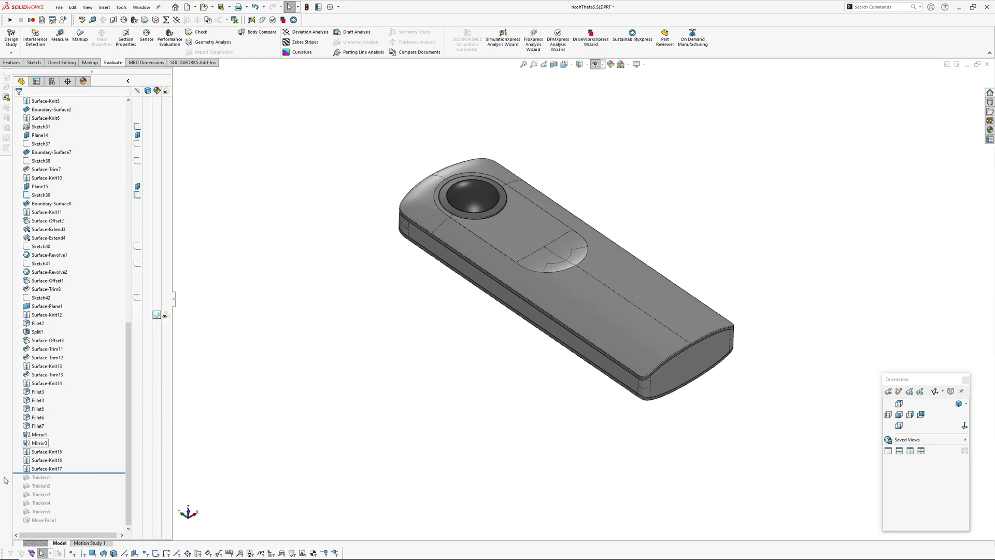
{"action": "left_click", "coordinate": [48, 468]}
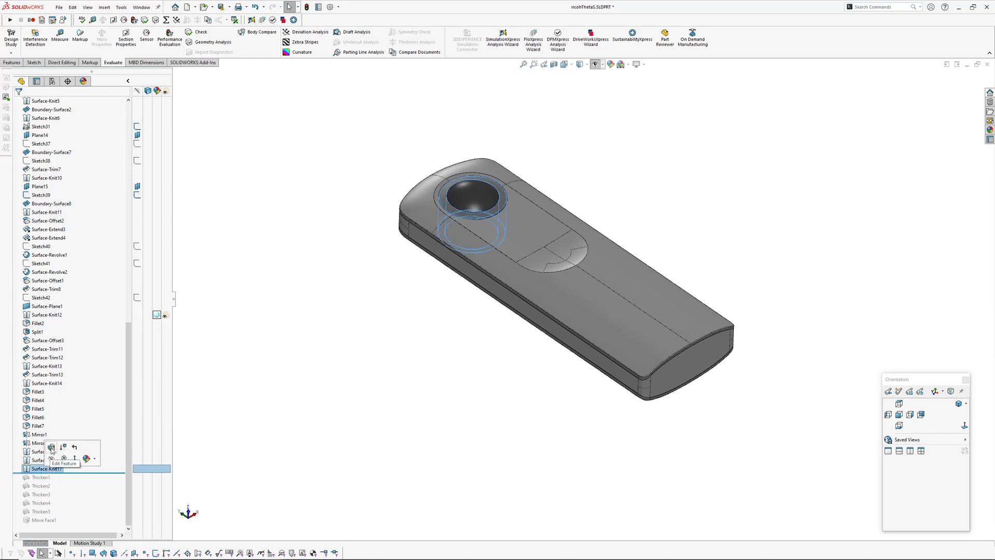
{"action": "left_click", "coordinate": [51, 448]}
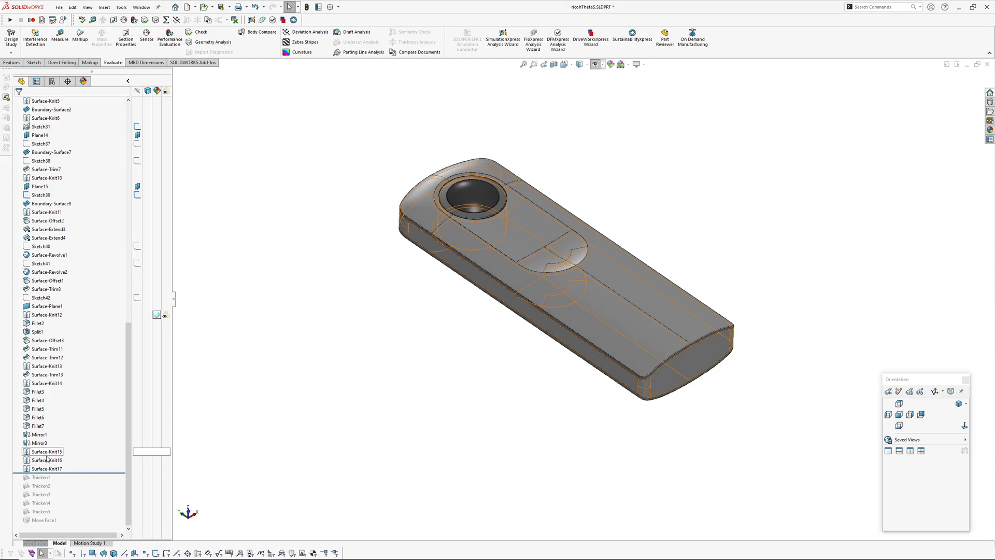
{"action": "left_click", "coordinate": [103, 7]}
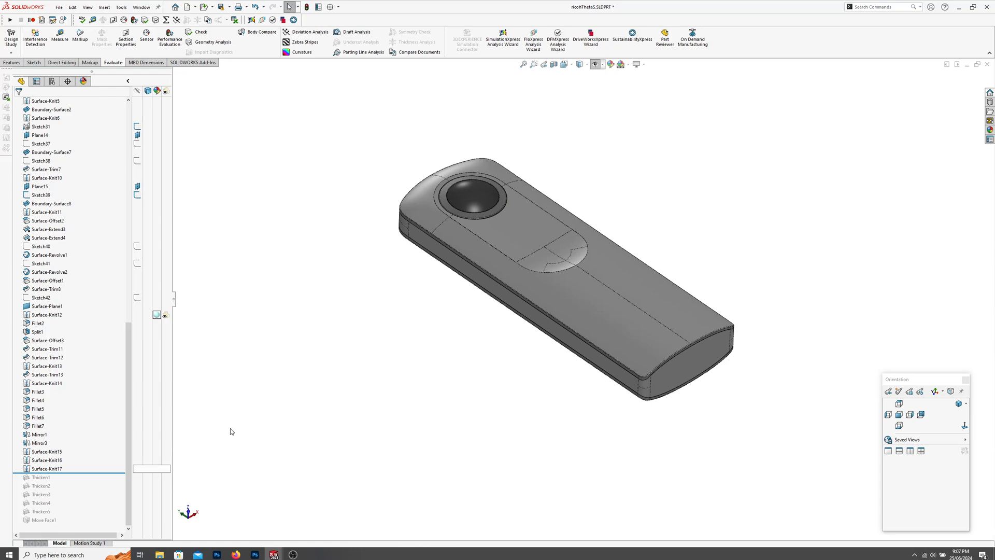
{"action": "left_click", "coordinate": [104, 8]}
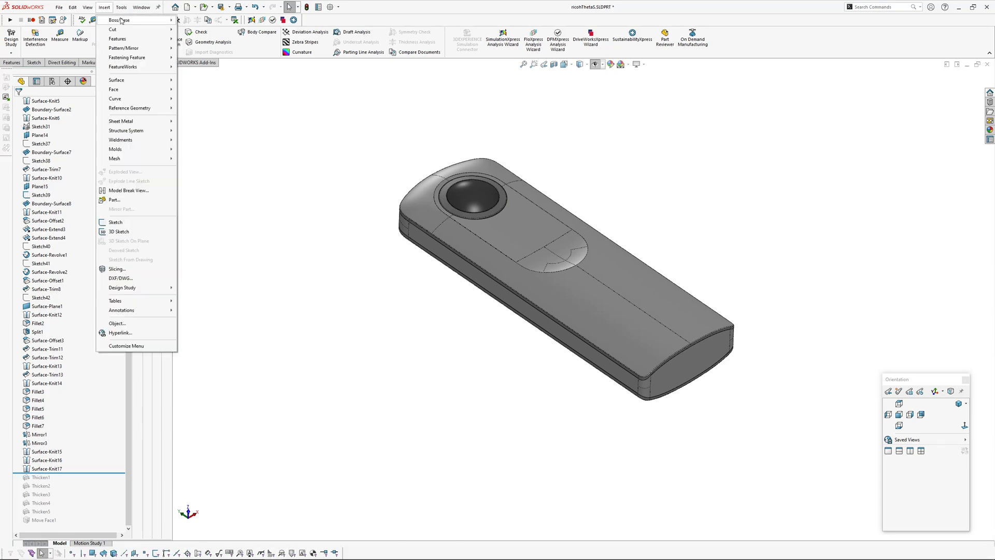
{"action": "left_click", "coordinate": [120, 20]}
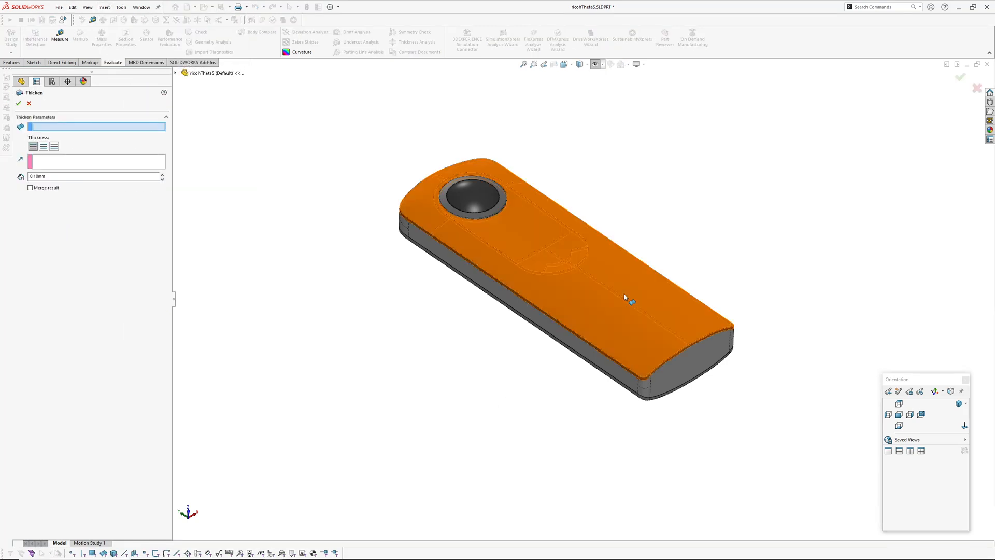
{"action": "left_click", "coordinate": [558, 254]}
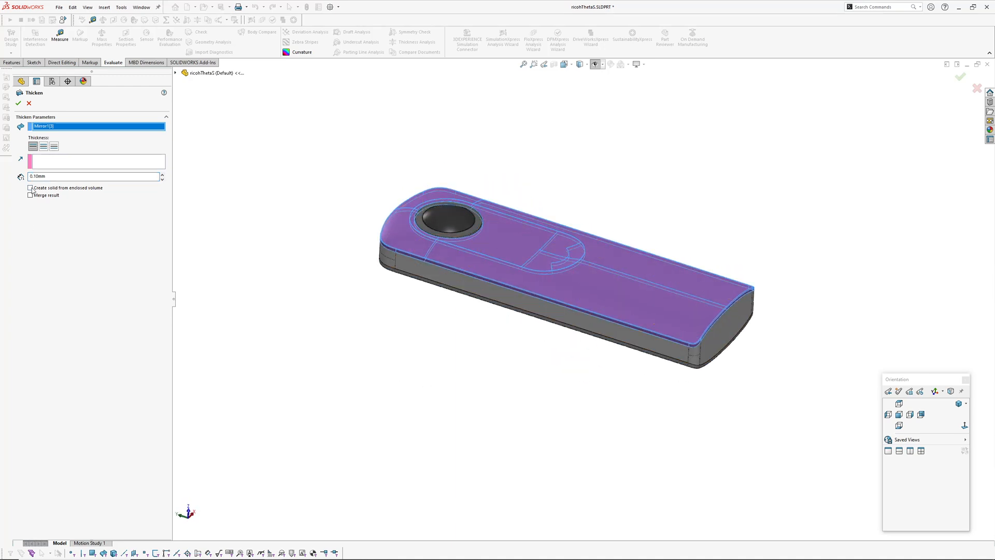
{"action": "left_click", "coordinate": [30, 187]}
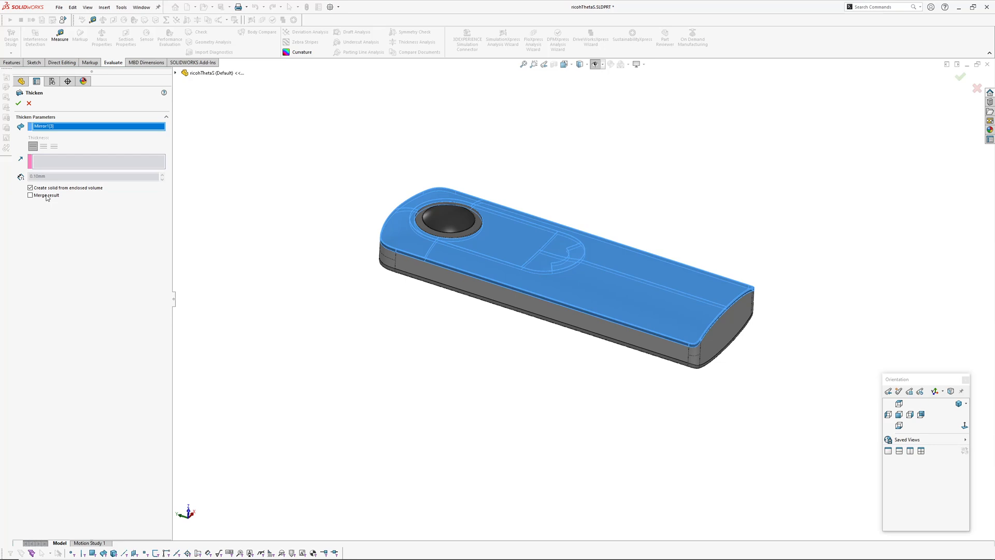
{"action": "left_click", "coordinate": [18, 103]}
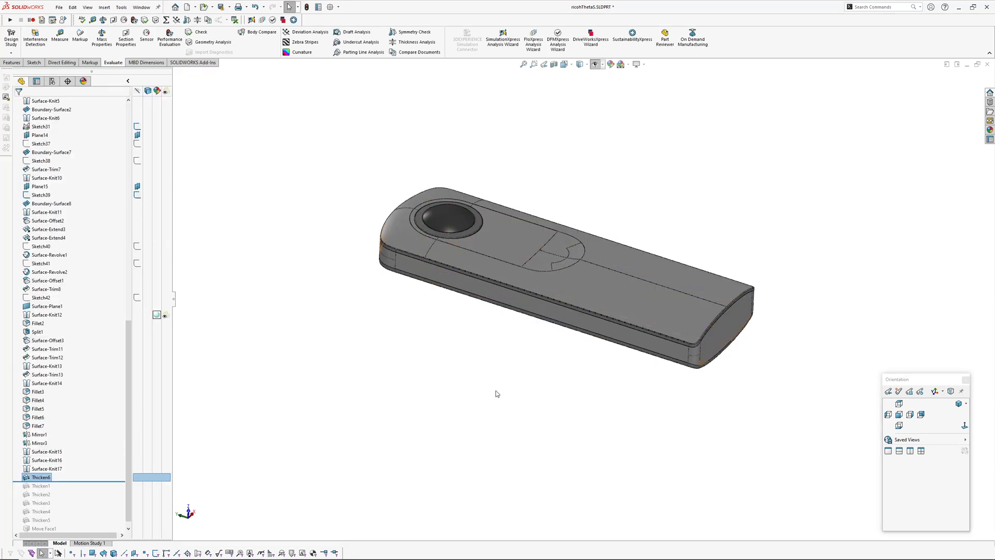
{"action": "left_click", "coordinate": [46, 451]}
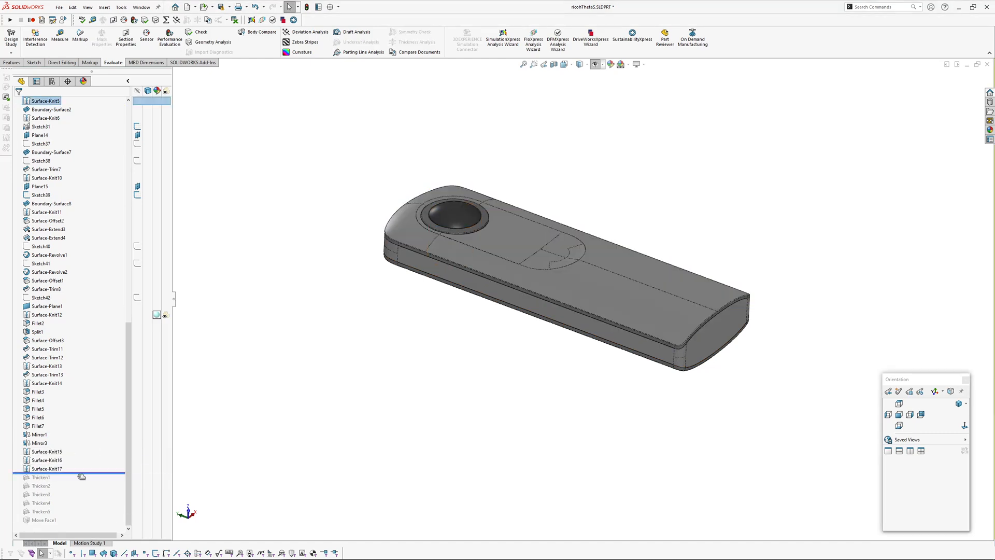
{"action": "left_click", "coordinate": [40, 502]}
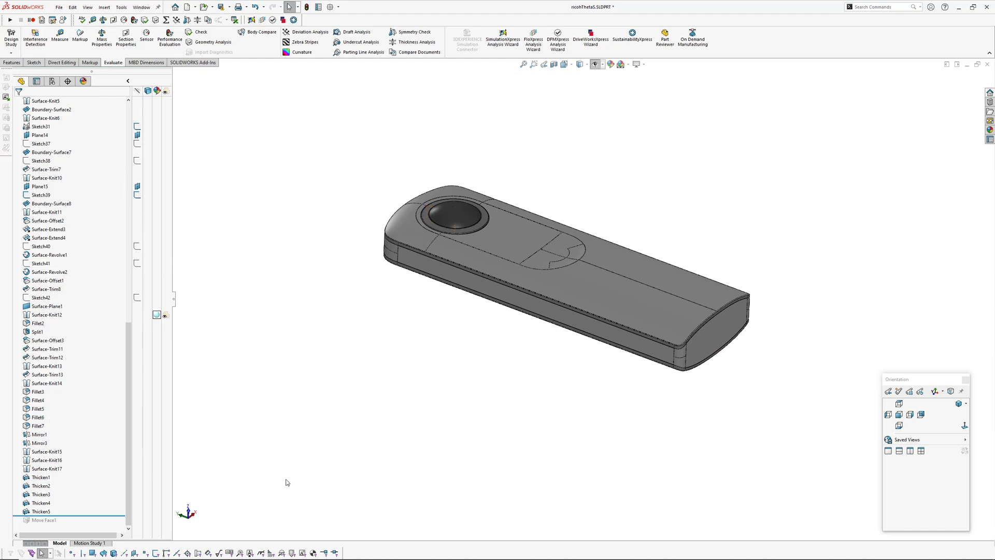
{"action": "left_click", "coordinate": [40, 476]}
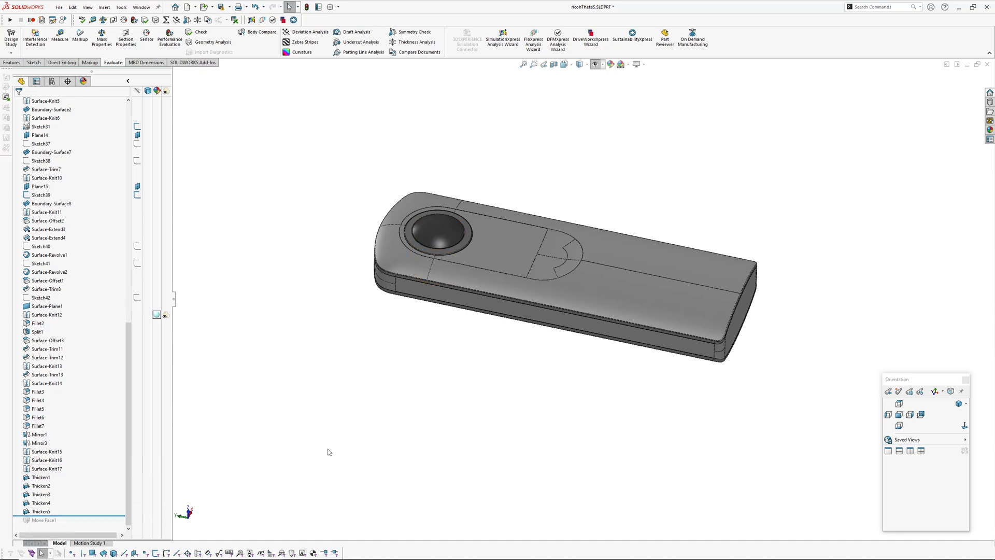
{"action": "mouse_move", "coordinate": [386, 422]}
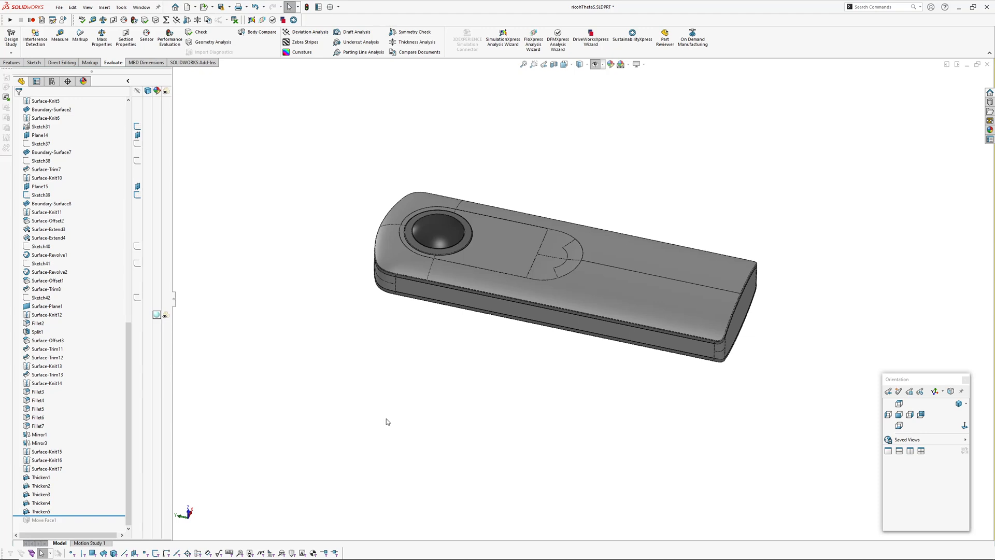
{"action": "mouse_move", "coordinate": [174, 423]}
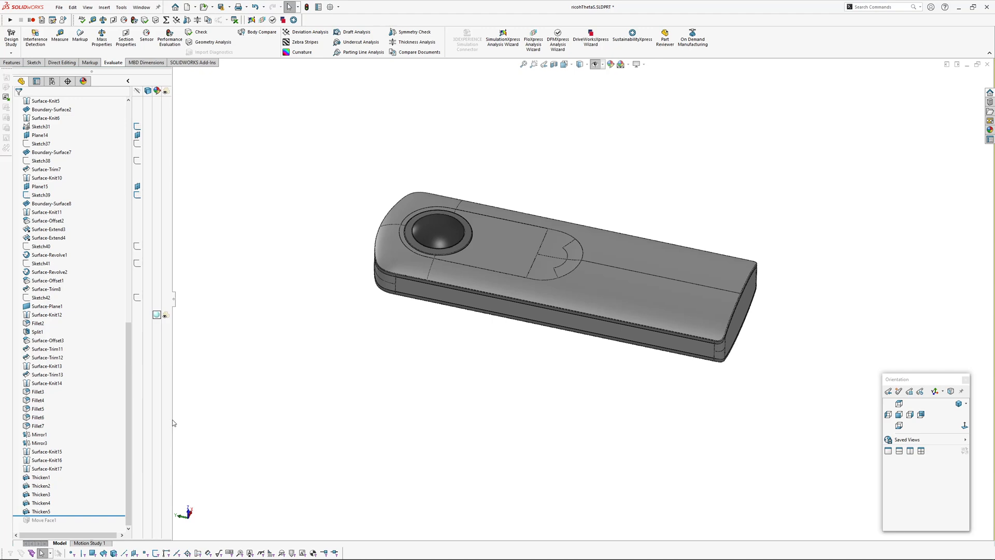
{"action": "left_click", "coordinate": [46, 468]}
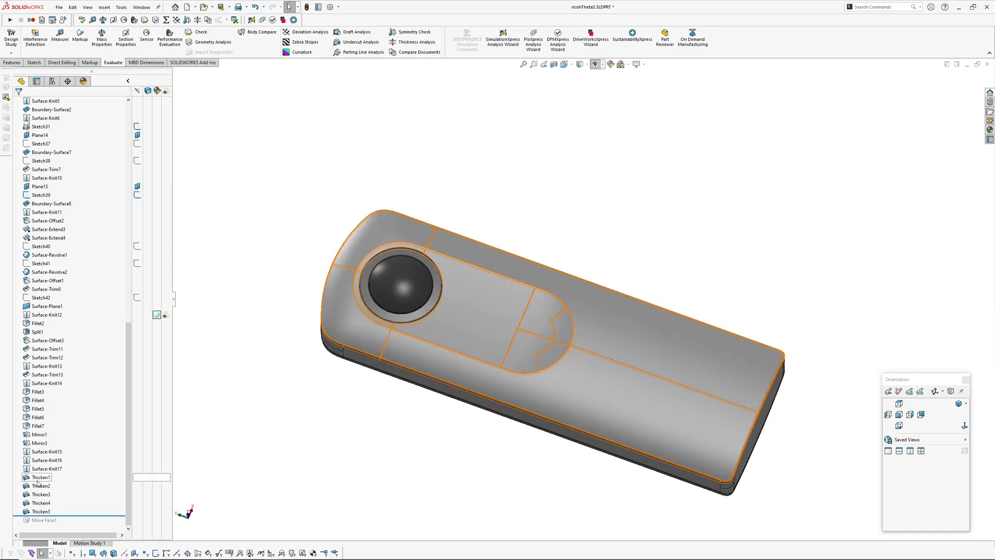
Roll the controller back past Fillet7 and Surface-Knit17, then switch to lozengeControl_v005.SLDPRT
{"action": "left_click", "coordinate": [103, 7]}
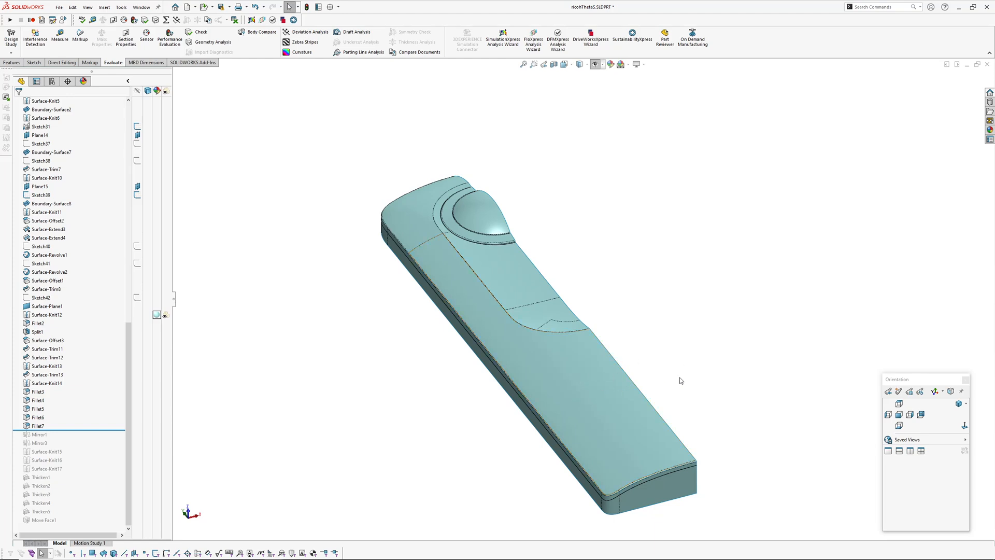
{"action": "mouse_move", "coordinate": [706, 413]}
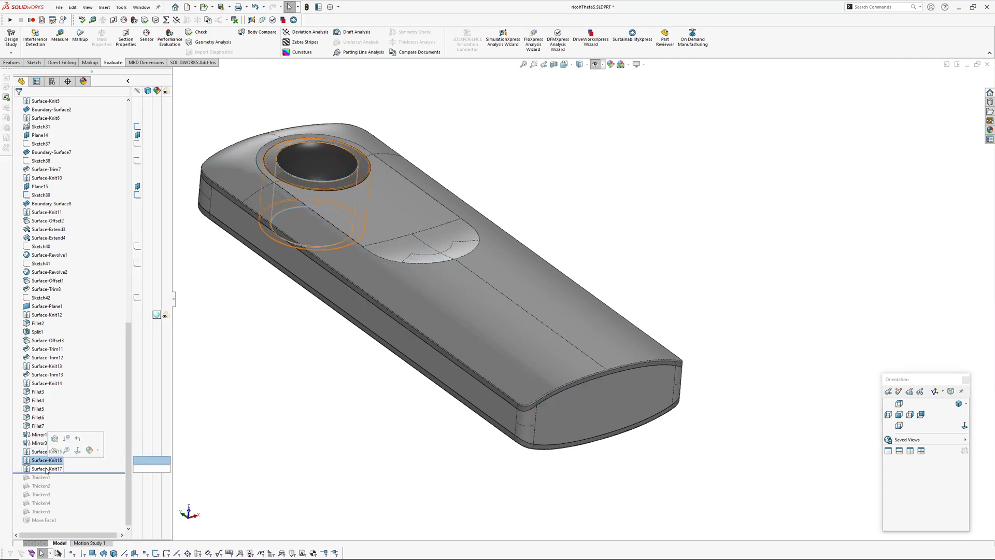
{"action": "double_click", "coordinate": [47, 468]}
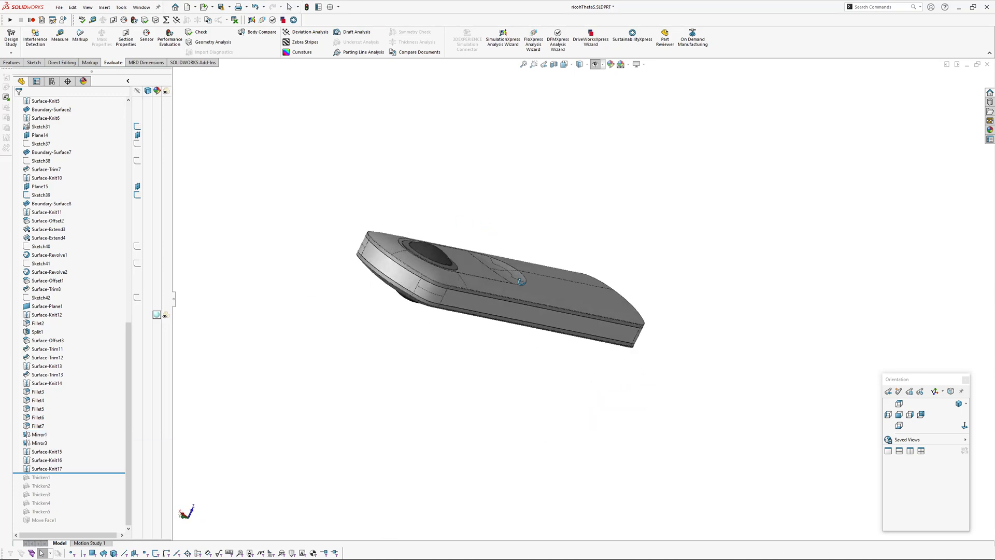
{"action": "left_click", "coordinate": [40, 434]}
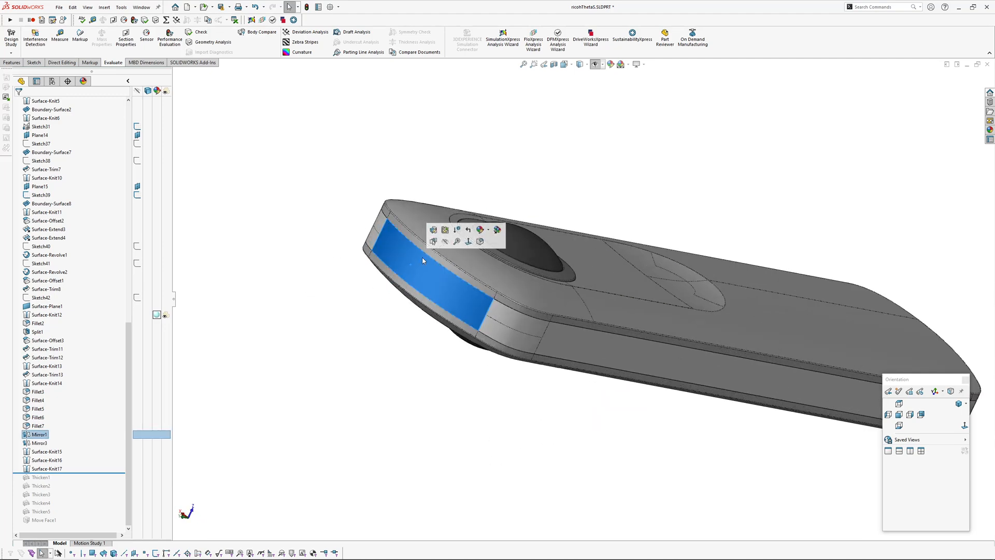
{"action": "left_click", "coordinate": [381, 416]}
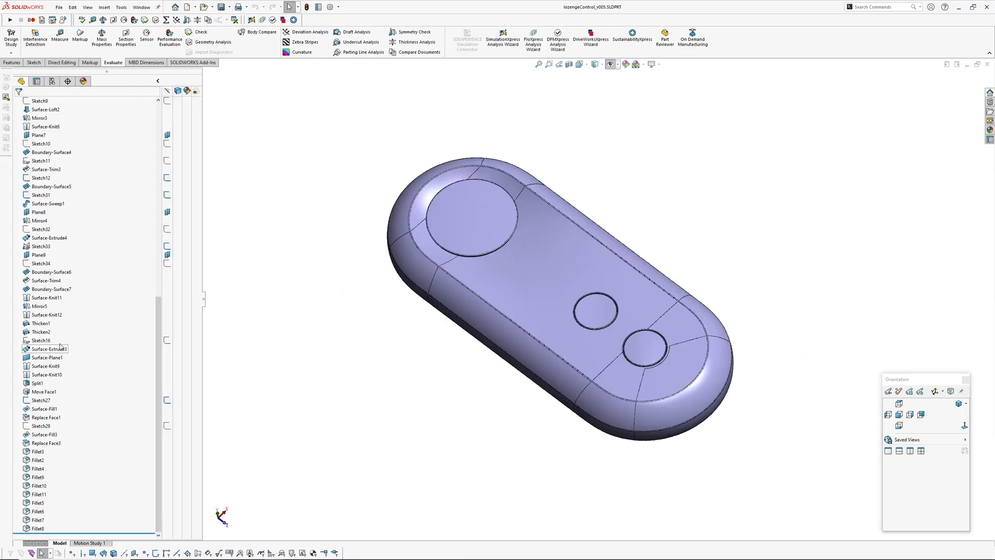
Roll the lozenge back to Boundary-Surface2 and inspect it with zebra stripes while orbiting
{"action": "left_click", "coordinate": [40, 324]}
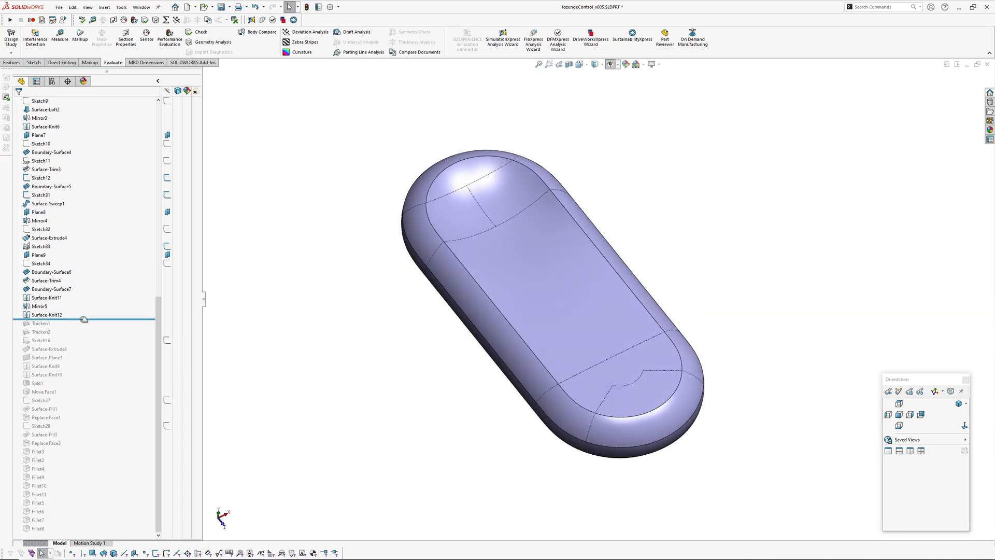
{"action": "left_click", "coordinate": [544, 323]}
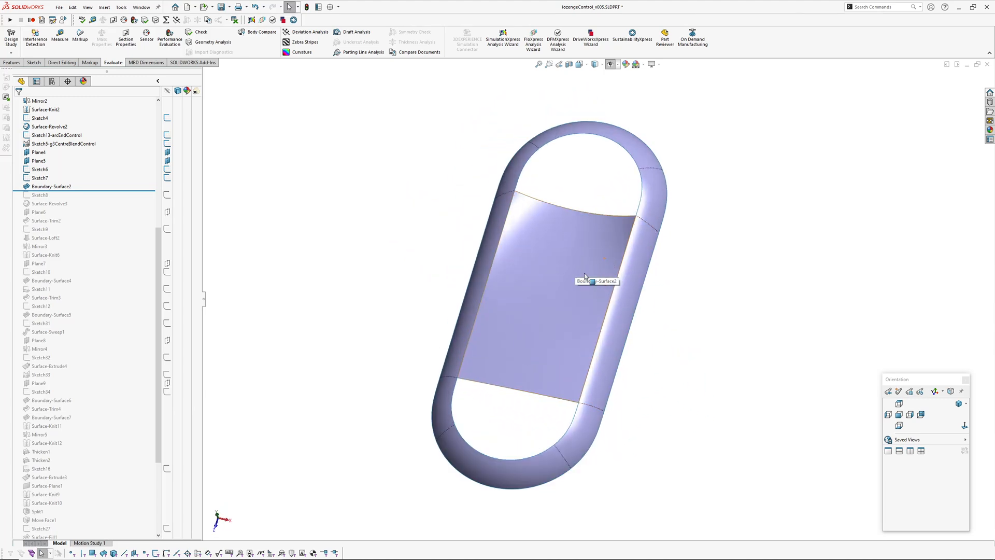
{"action": "left_click", "coordinate": [287, 42]}
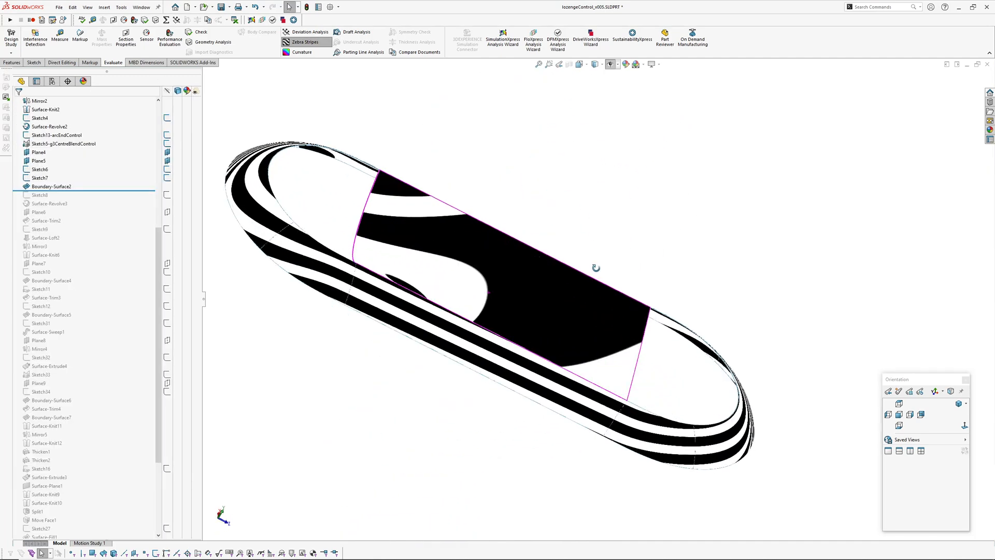
{"action": "left_click_drag", "start_coordinate": [595, 267], "coordinate": [711, 420]}
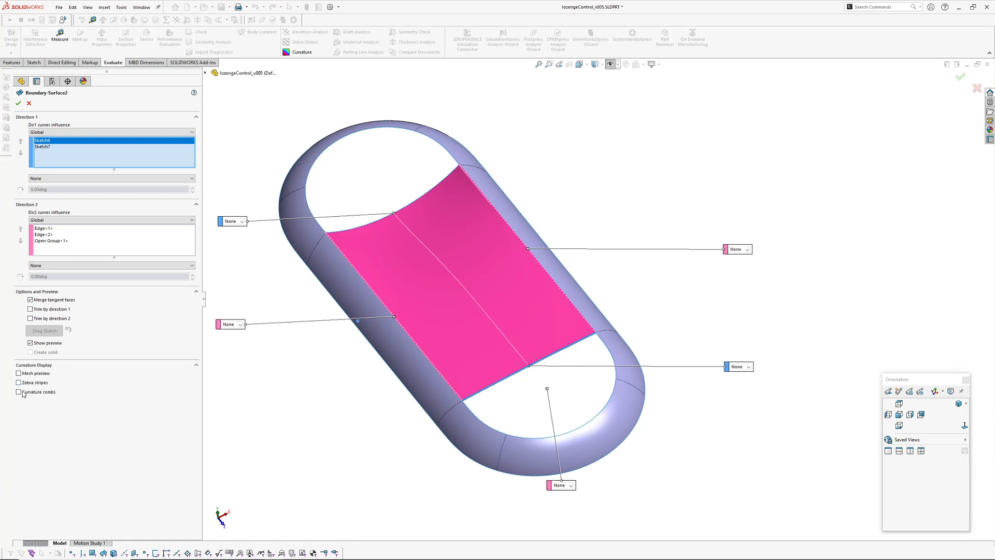
Turn on mesh preview and curvature combs for Boundary-Surface2 and raise the comb scale to 68
{"action": "left_click", "coordinate": [19, 392]}
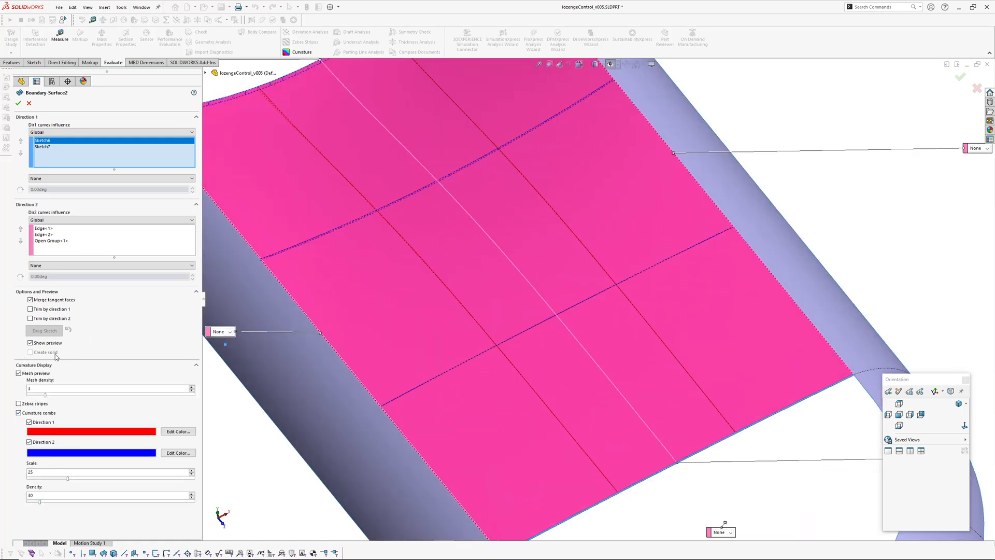
{"action": "left_click_drag", "start_coordinate": [69, 478], "coordinate": [86, 478]}
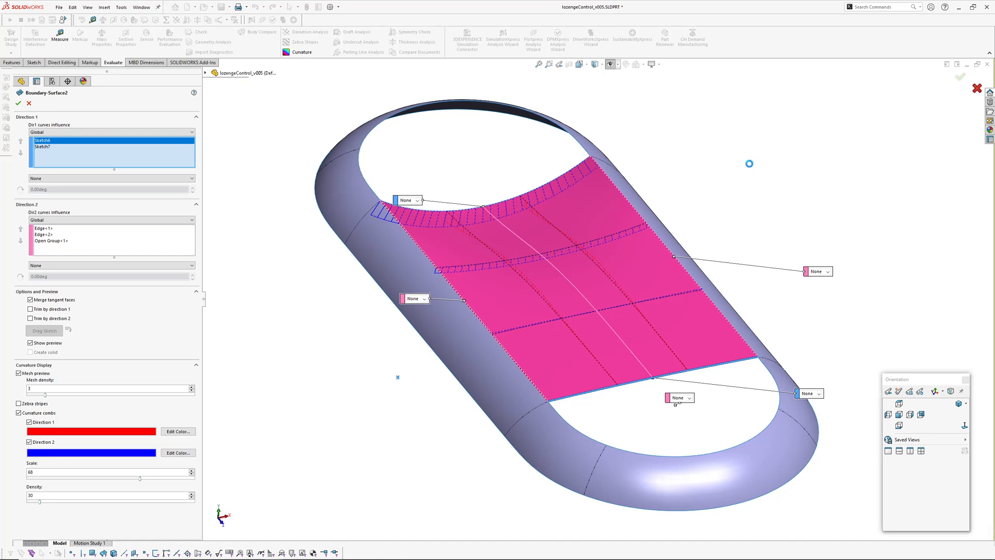
Accept the Boundary-Surface2 edit and tilt the lozenge to view the central surface deselected
{"action": "left_click", "coordinate": [20, 102]}
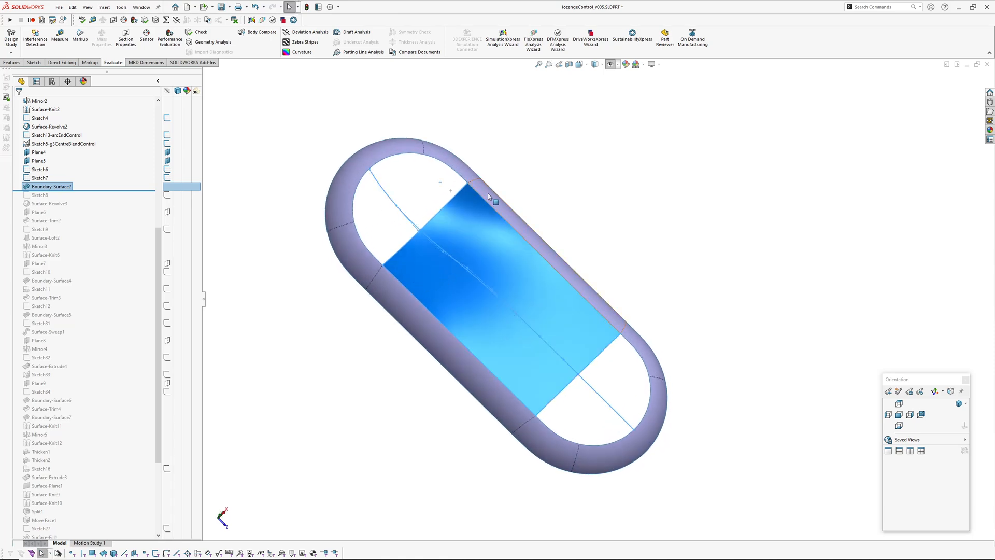
{"action": "mouse_move", "coordinate": [412, 247]}
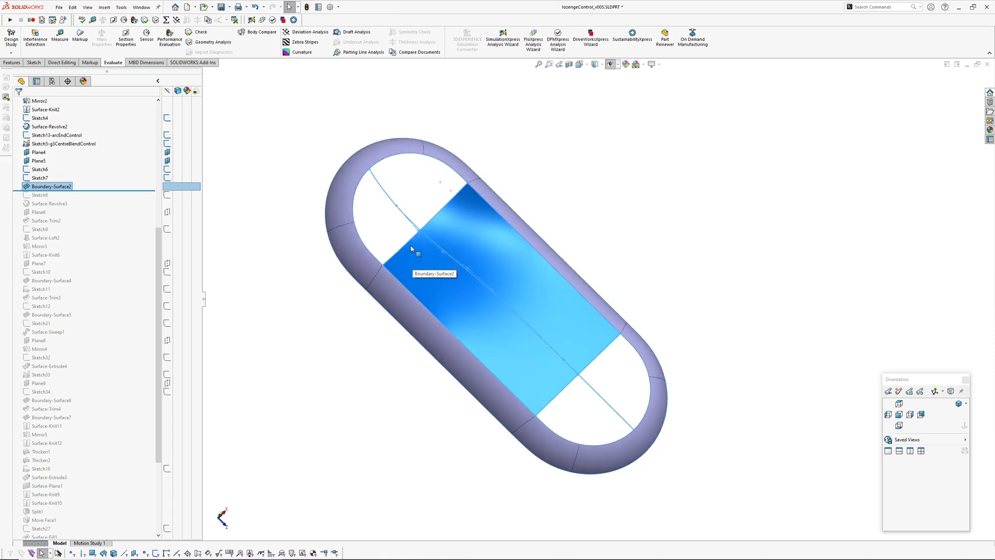
{"action": "mouse_move", "coordinate": [597, 398]}
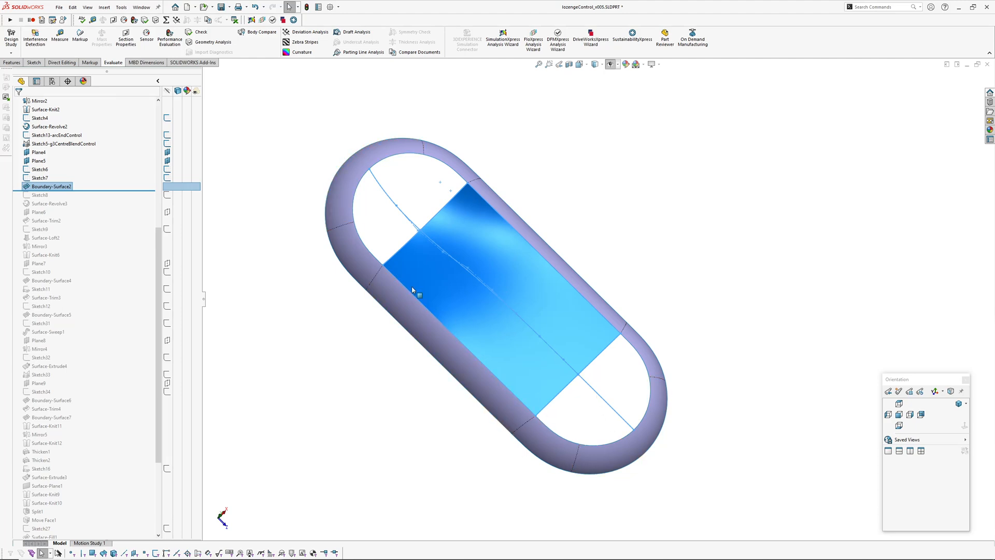
{"action": "left_click_drag", "start_coordinate": [412, 290], "coordinate": [427, 230]}
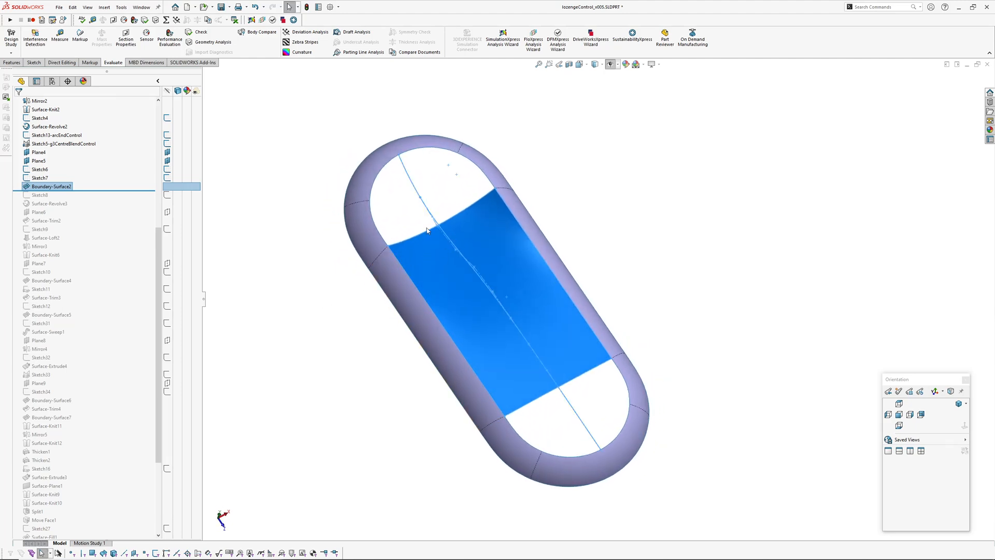
{"action": "left_click", "coordinate": [595, 174]}
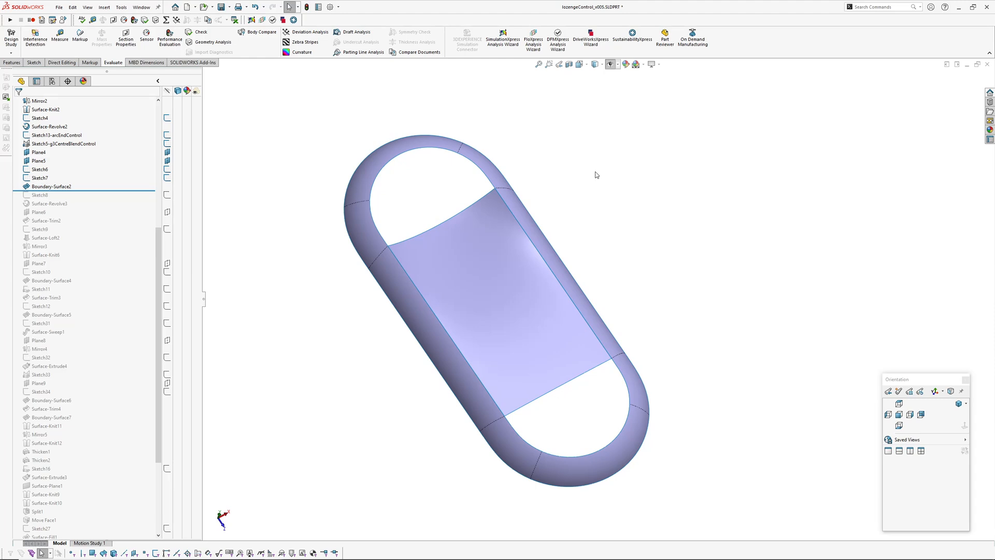
{"action": "mouse_move", "coordinate": [437, 222]}
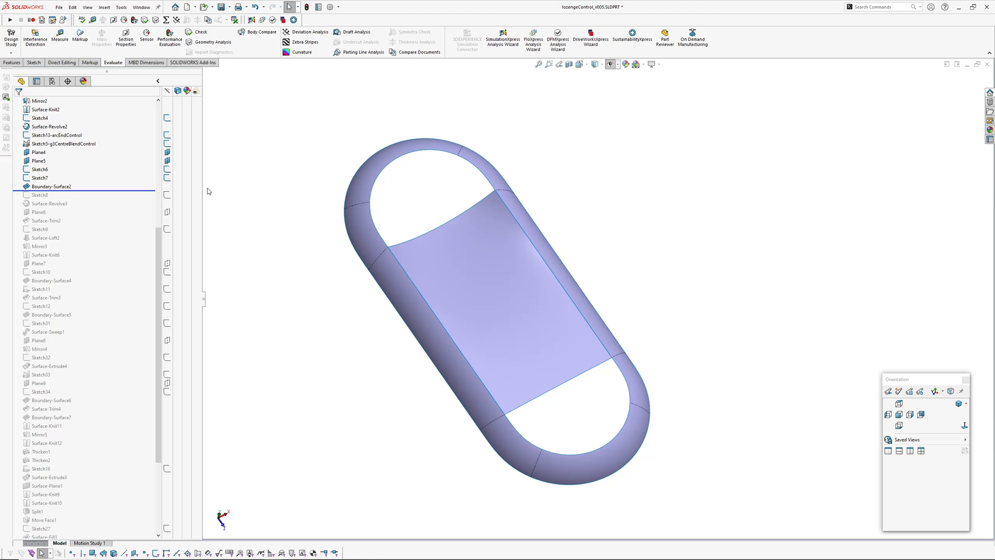
{"action": "mouse_move", "coordinate": [261, 224]}
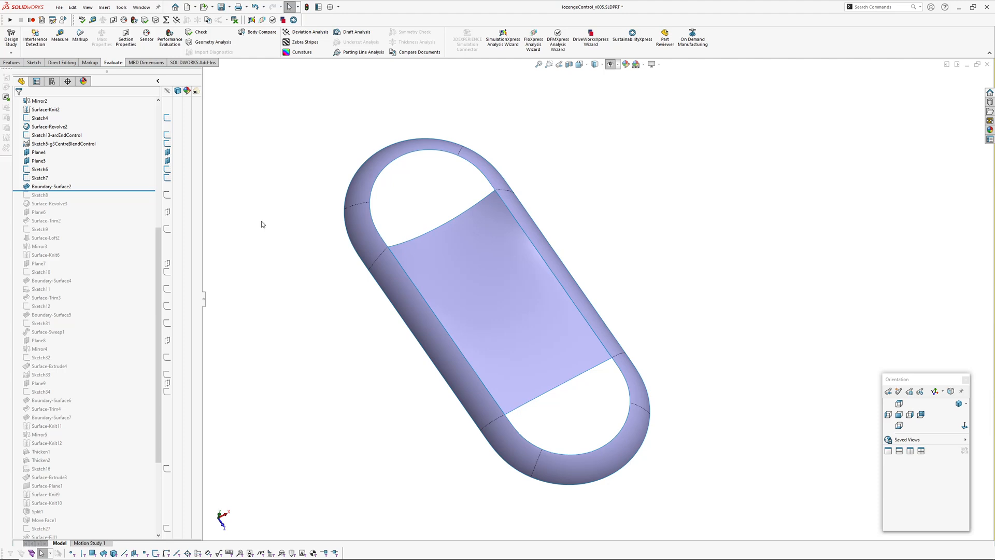
{"action": "mouse_move", "coordinate": [310, 274]}
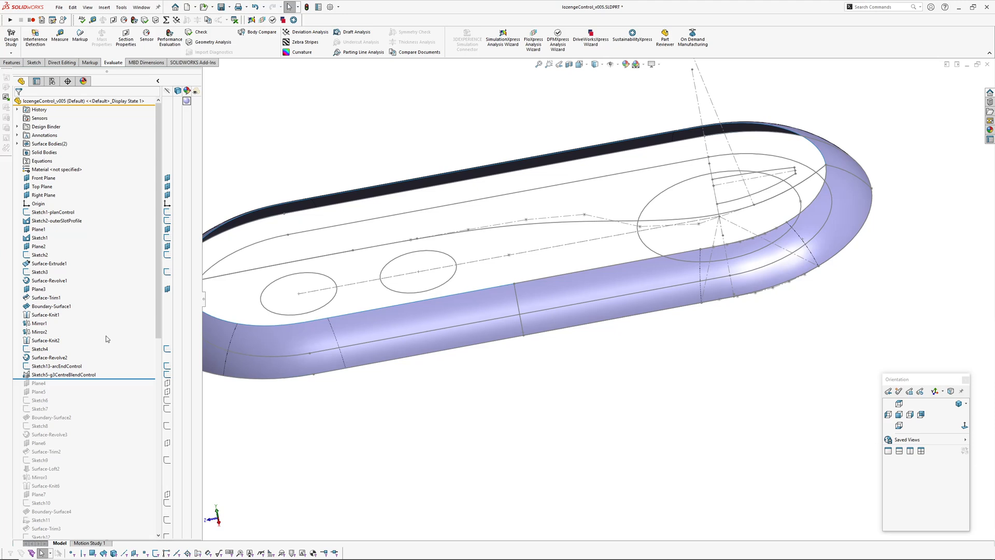
Edit Sketch5-g3CentreBlendControl to show its spline and curvature relations
{"action": "left_click", "coordinate": [57, 366]}
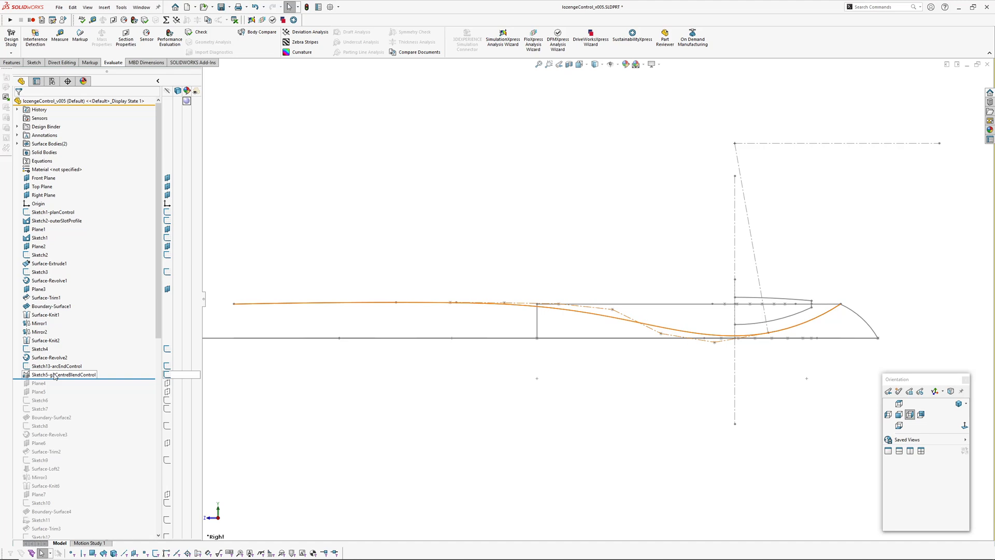
{"action": "double_click", "coordinate": [63, 374]}
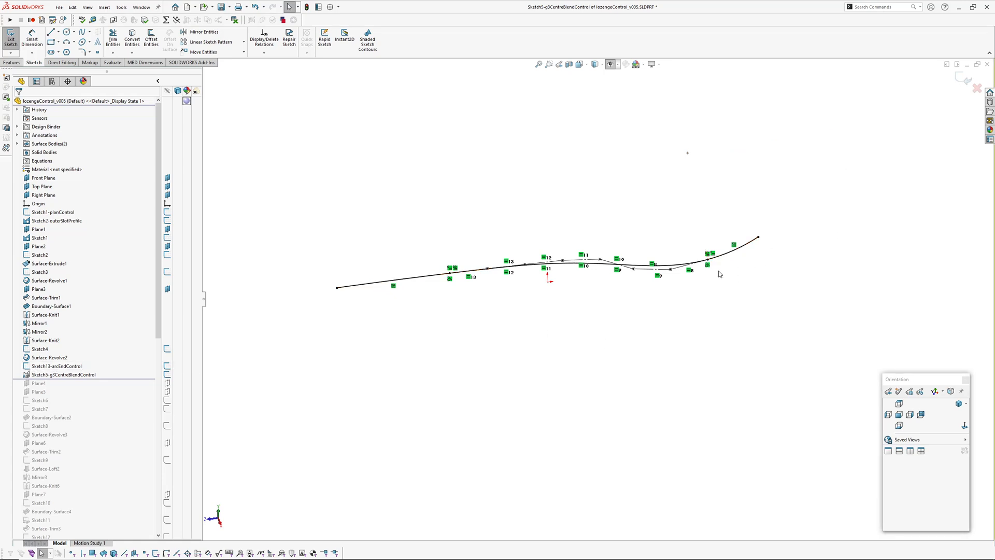
Select the blend spline to review its tangent, equal curvature and torsion relations
{"action": "left_click", "coordinate": [730, 245]}
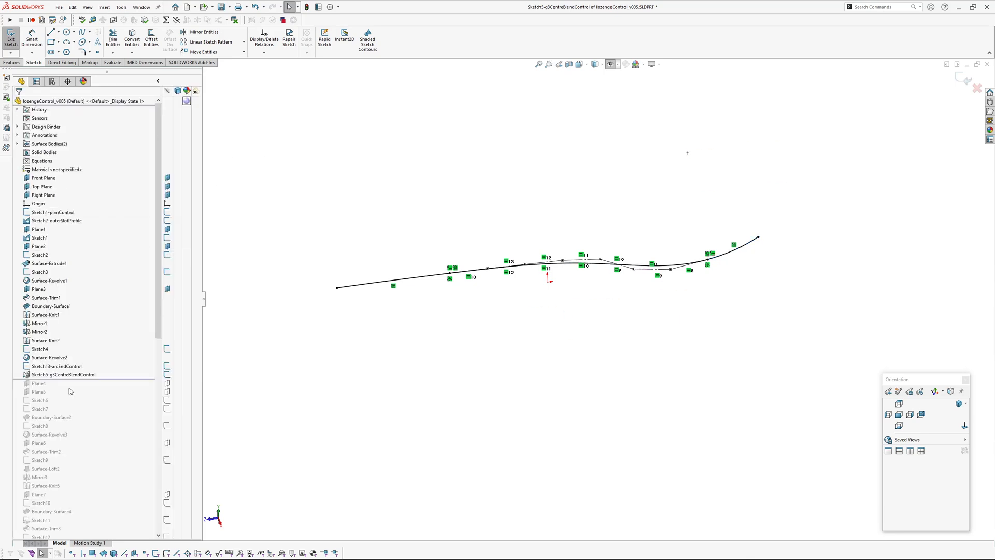
{"action": "left_click", "coordinate": [62, 366]}
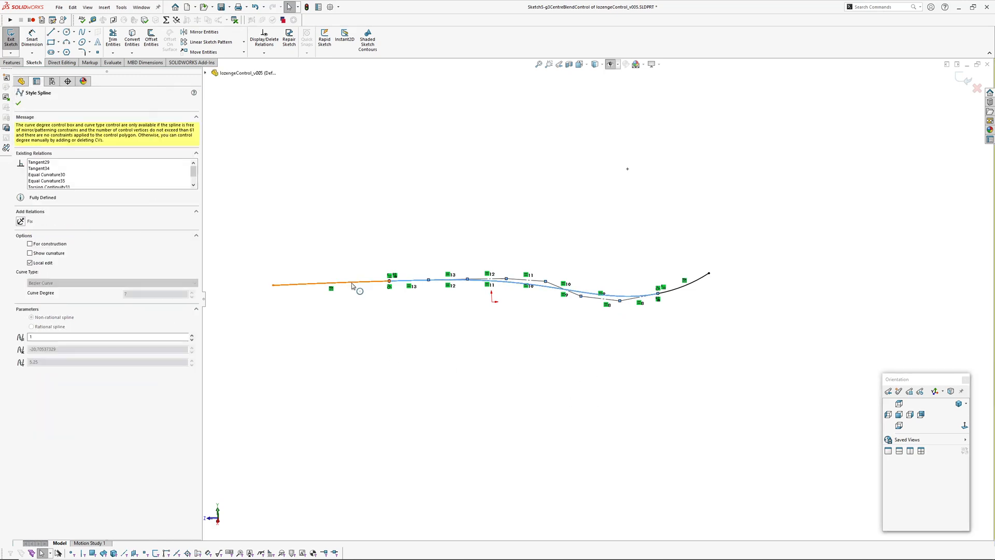
Check the end arc's parameters and exit the centre blend sketch
{"action": "left_click", "coordinate": [695, 282]}
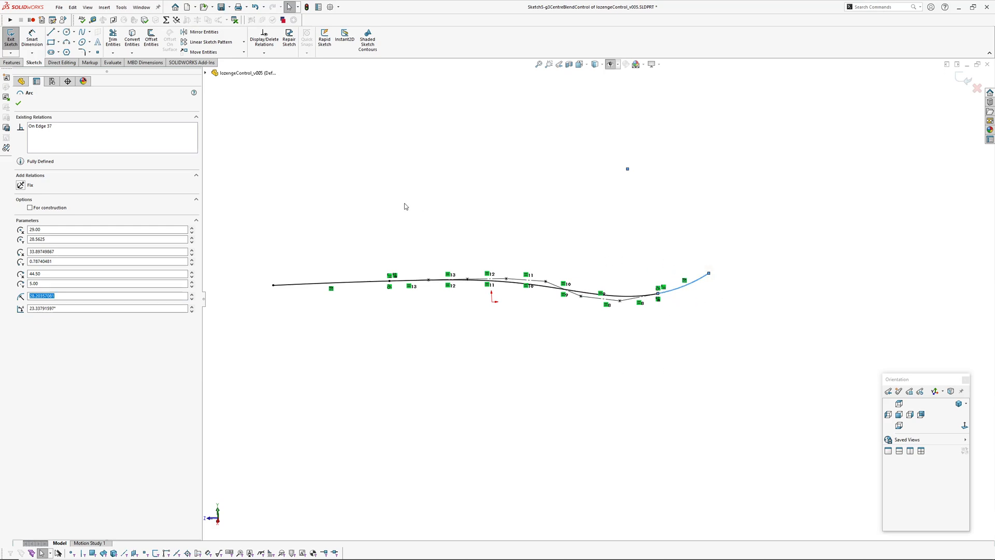
{"action": "left_click", "coordinate": [658, 301]}
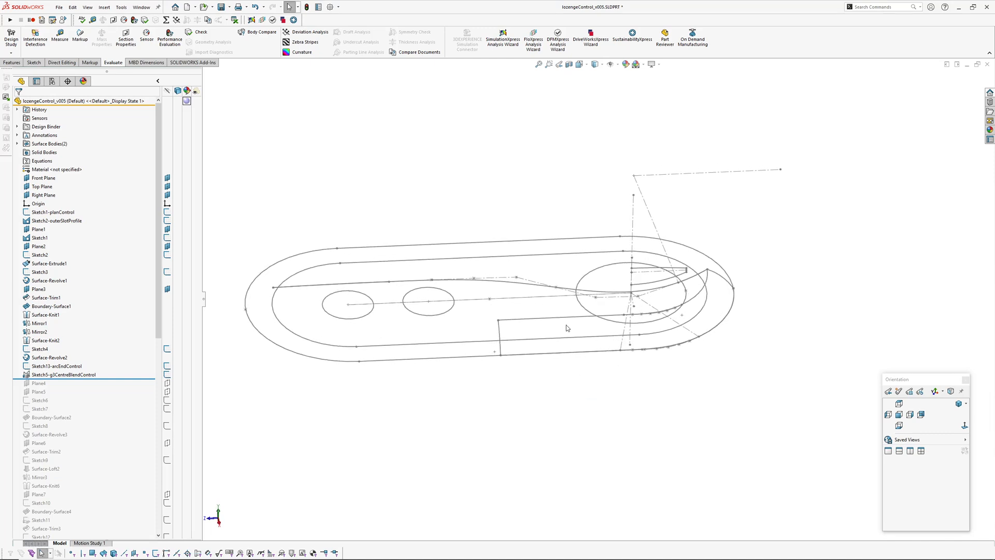
Switch windows to the 20211017-doveBottle_v005 surface-model part
{"action": "left_click", "coordinate": [63, 375]}
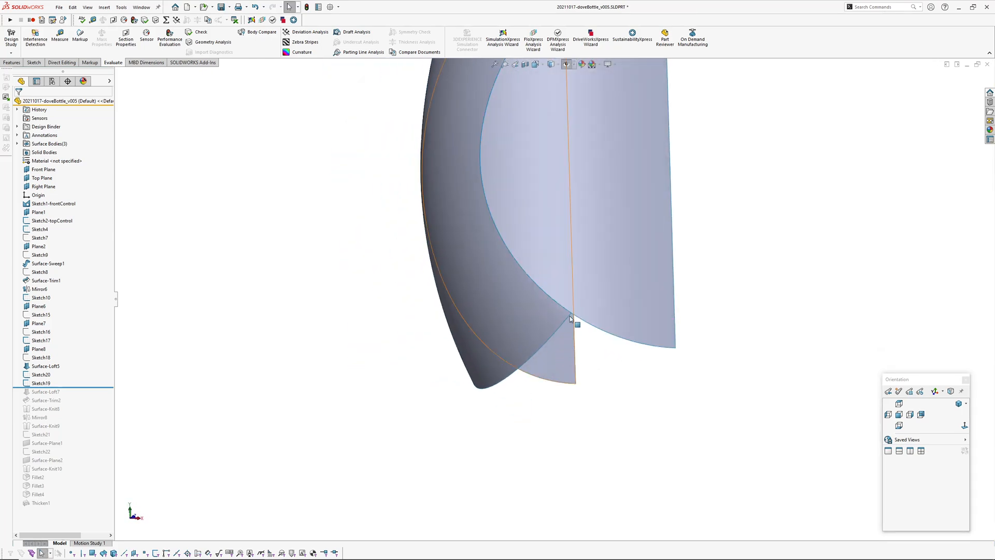
Orbit the dove bottle surfaces to examine the knit seam
{"action": "left_click_drag", "start_coordinate": [570, 318], "coordinate": [565, 396]}
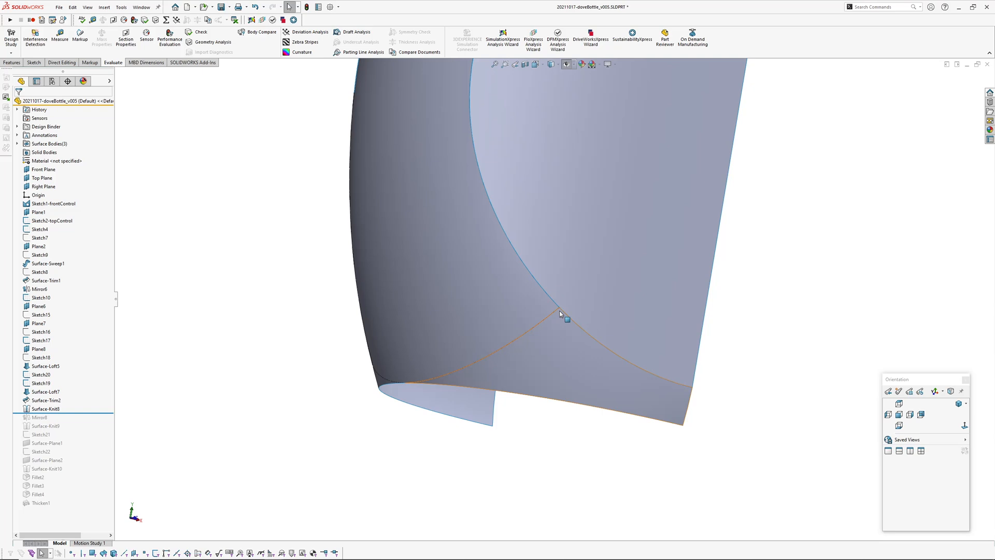
{"action": "mouse_move", "coordinate": [530, 392]}
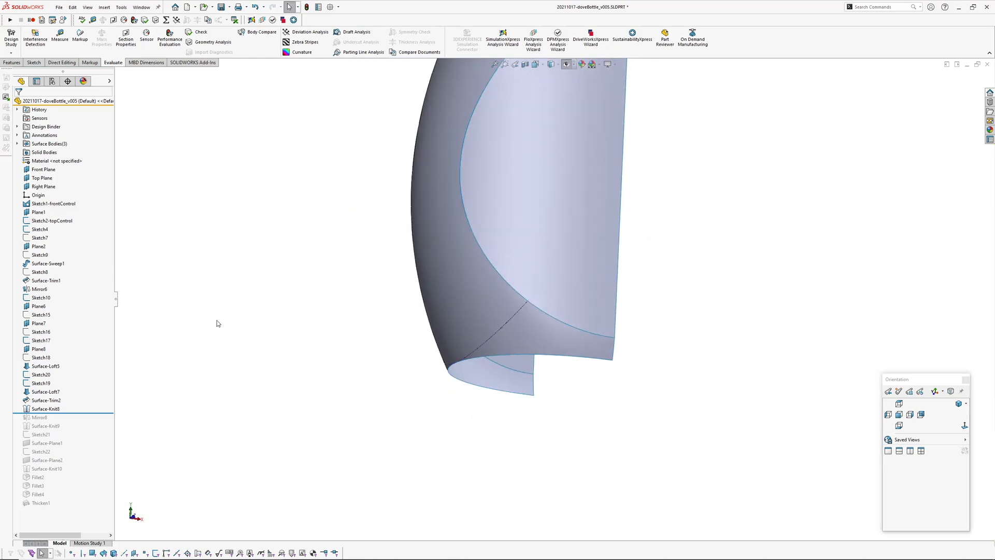
{"action": "mouse_move", "coordinate": [143, 404]}
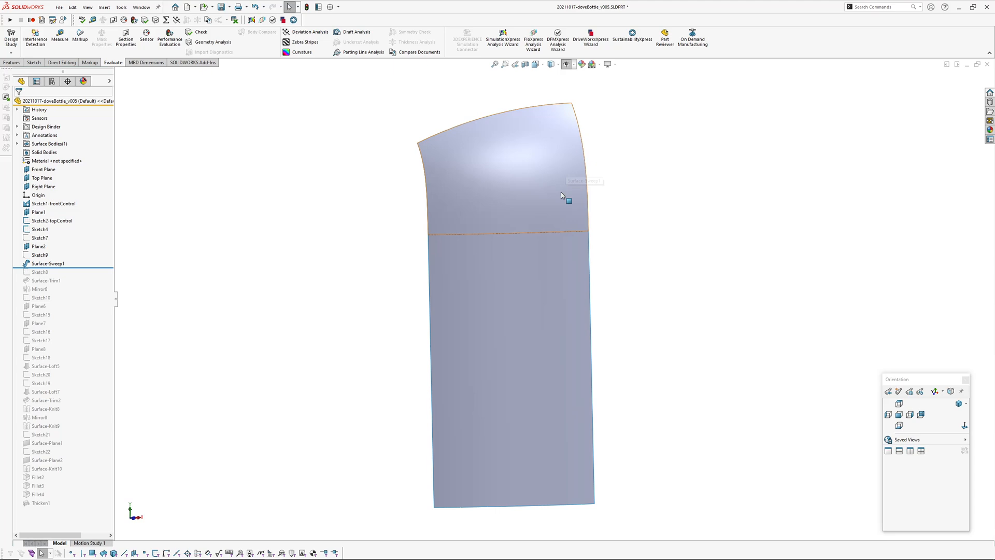
Select Surface-Sweep1 and roll the history forward past Surface-Trim1
{"action": "left_click", "coordinate": [48, 263]}
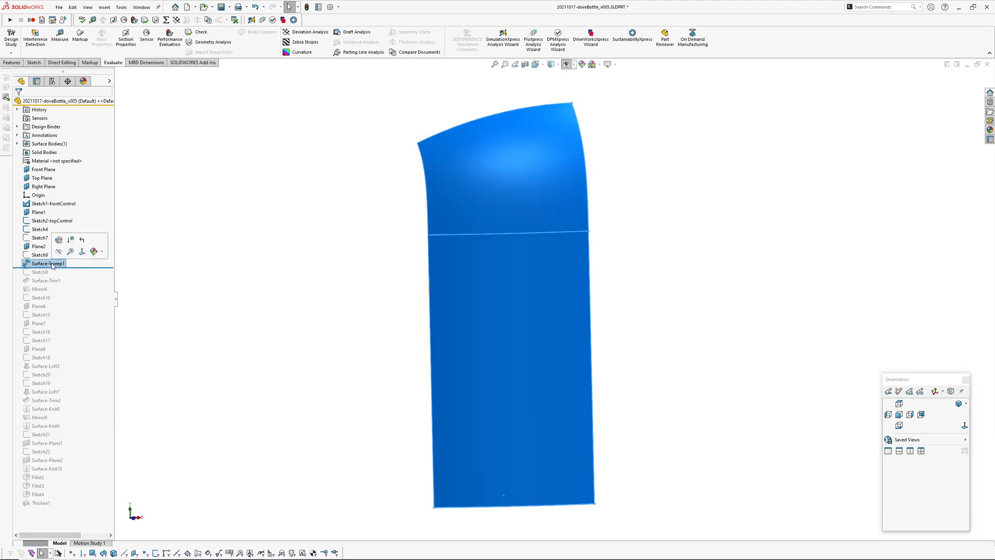
{"action": "left_click", "coordinate": [45, 281]}
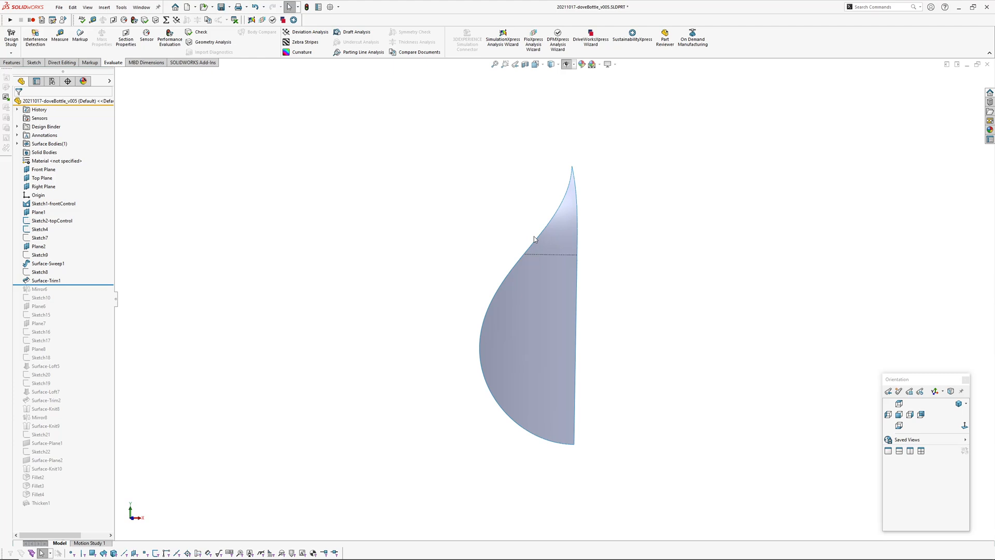
{"action": "mouse_move", "coordinate": [132, 299]}
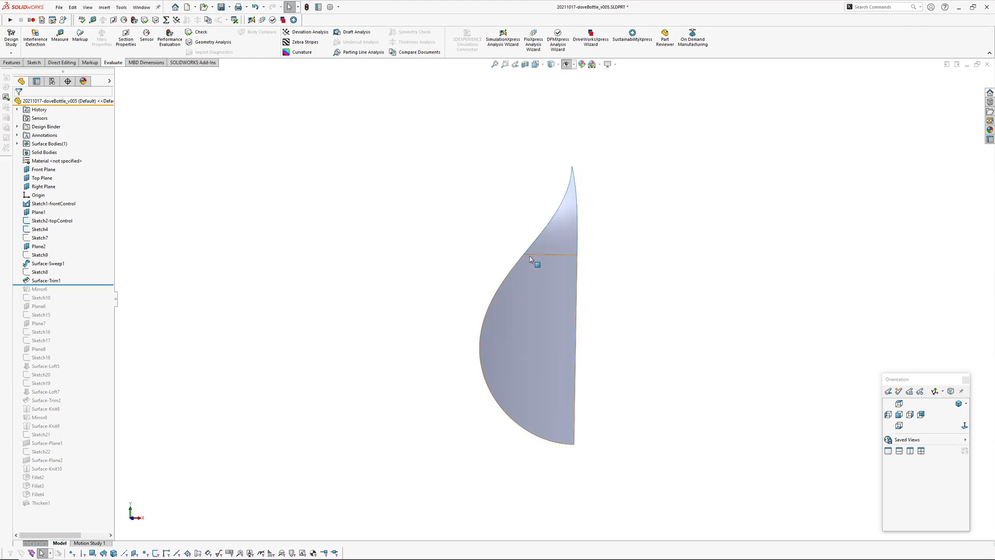
{"action": "mouse_move", "coordinate": [567, 210]}
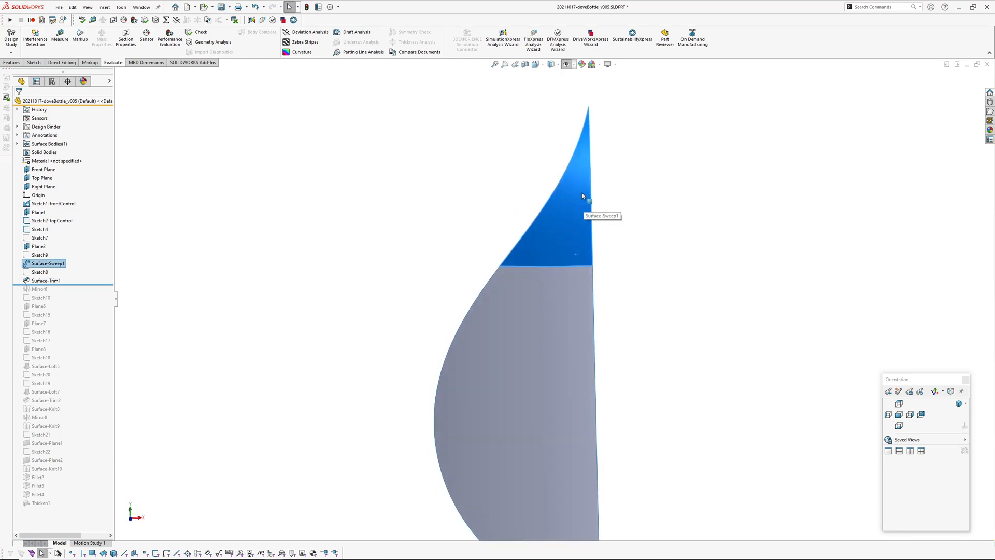
{"action": "mouse_move", "coordinate": [551, 189]}
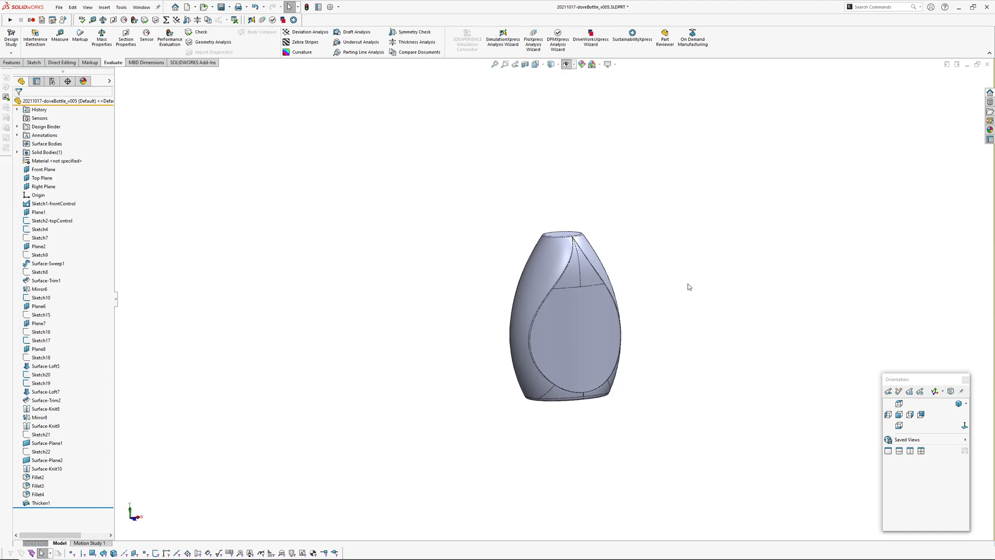
Scroll the FeatureManager tree of lozengeControl_v005 to its fillet features
{"action": "scroll", "scroll_direction": "up", "scroll_amount": 3}
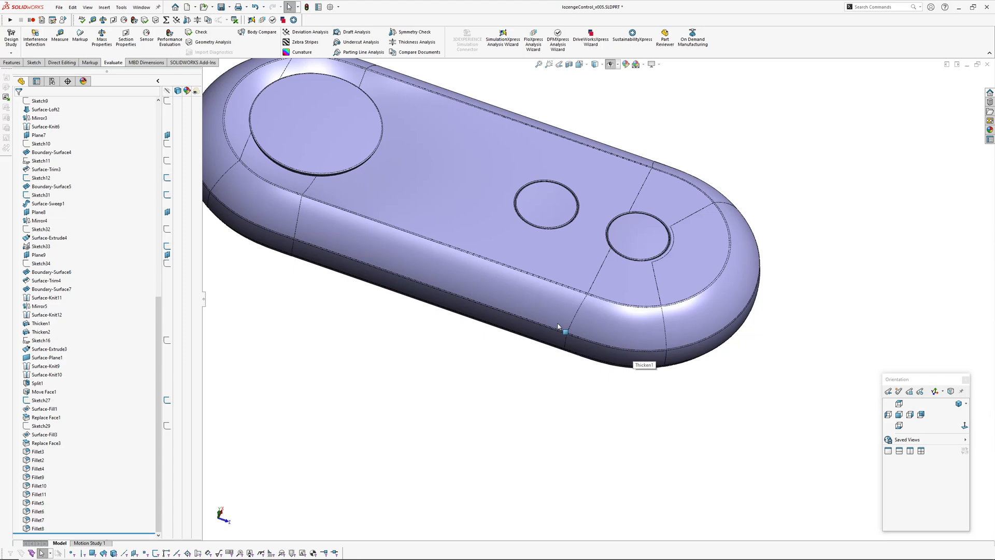
Zoom out so the whole lozenge controller fits in view for the zebra-stripe check
{"action": "left_click_drag", "start_coordinate": [559, 324], "coordinate": [463, 292]}
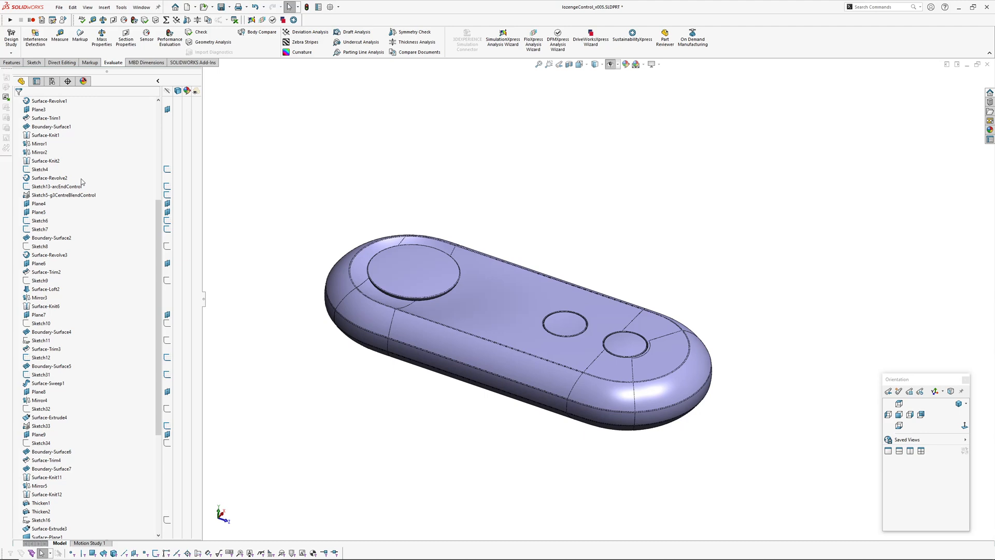
{"action": "scroll", "scroll_direction": "down", "scroll_amount": 3}
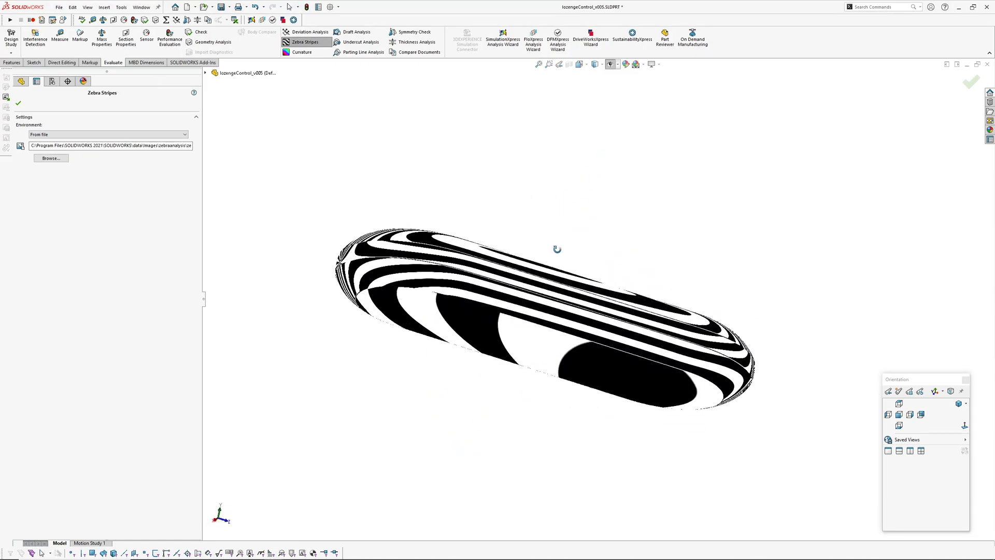
Inspect the striped top face, then switch Zebra Stripes off to restore normal shading
{"action": "left_click_drag", "start_coordinate": [558, 248], "coordinate": [470, 254]}
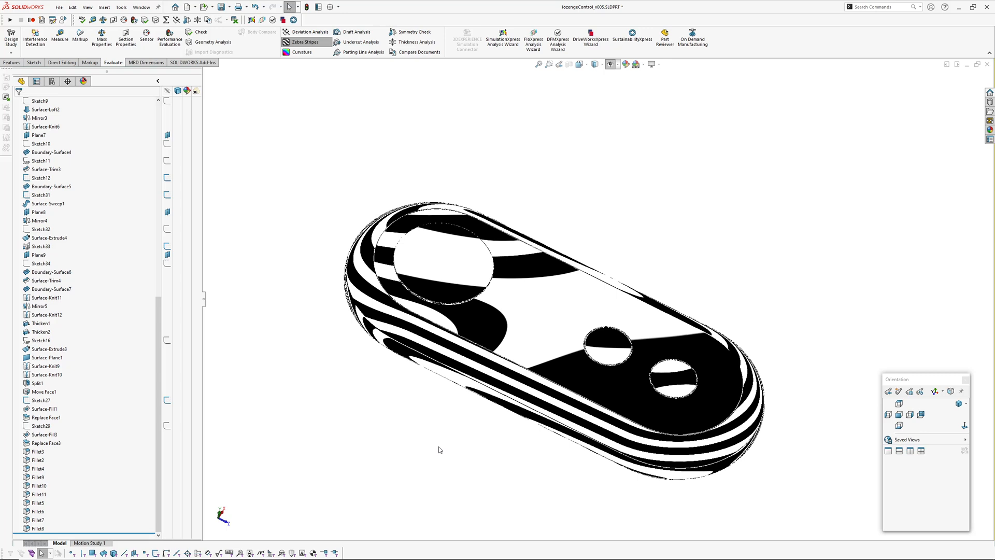
{"action": "left_click", "coordinate": [304, 41]}
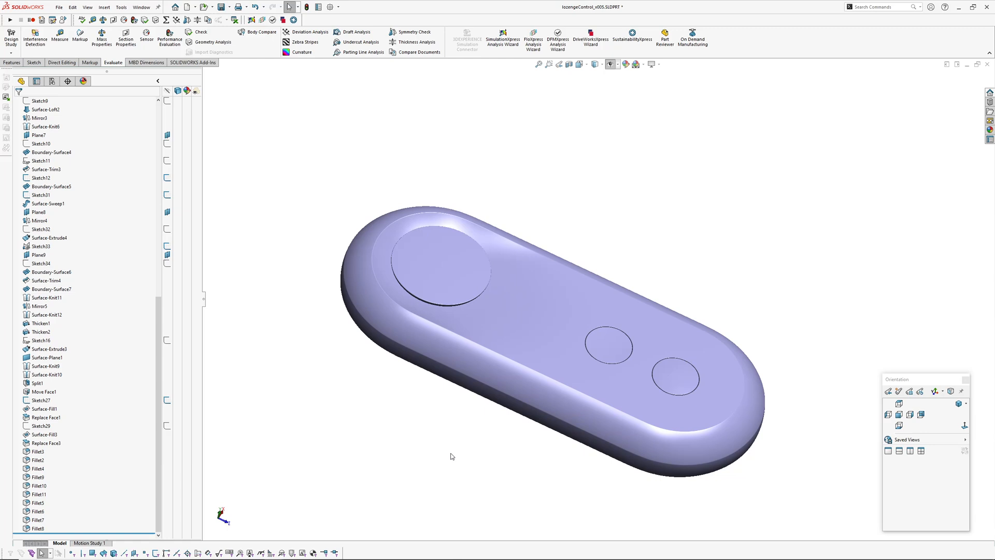
{"action": "mouse_move", "coordinate": [479, 435]}
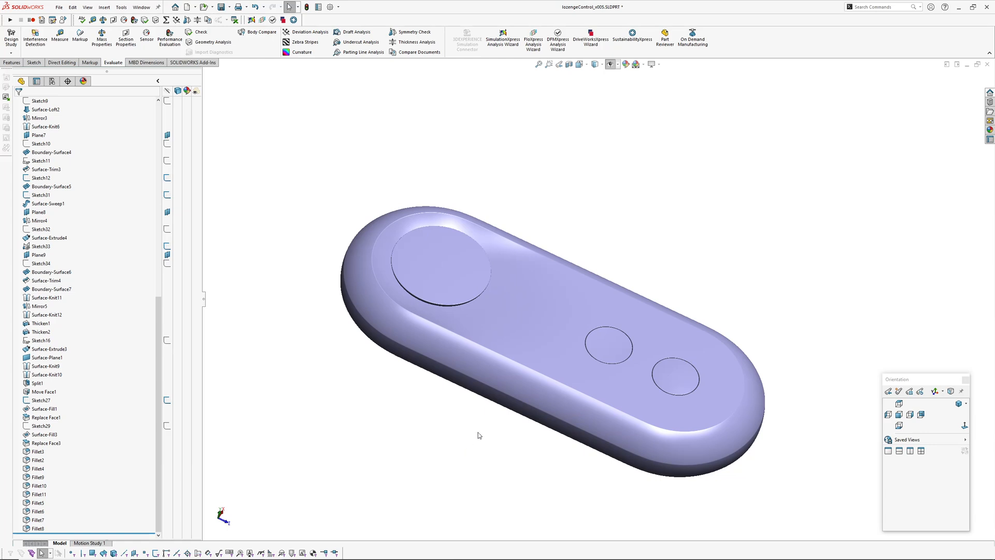
{"action": "left_click_drag", "start_coordinate": [479, 435], "coordinate": [467, 484]}
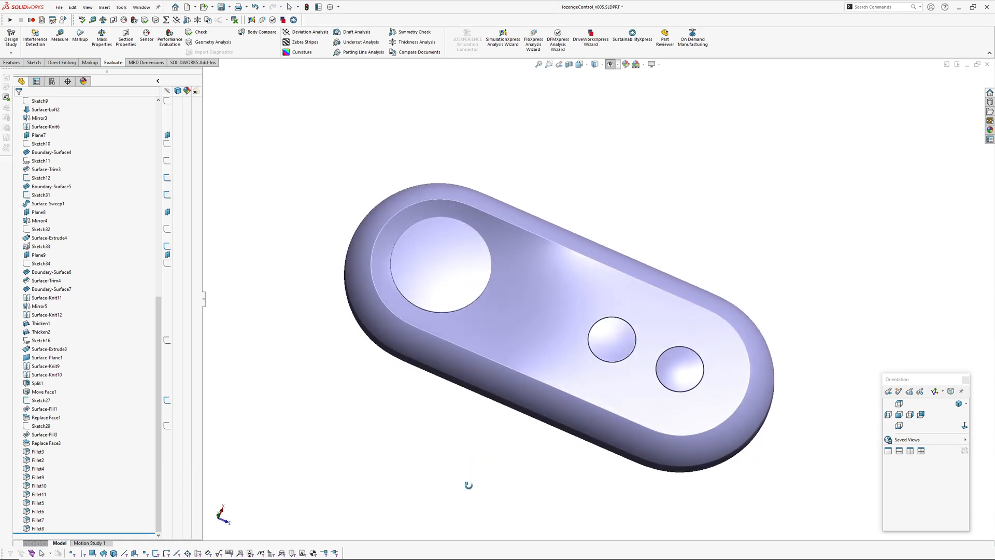